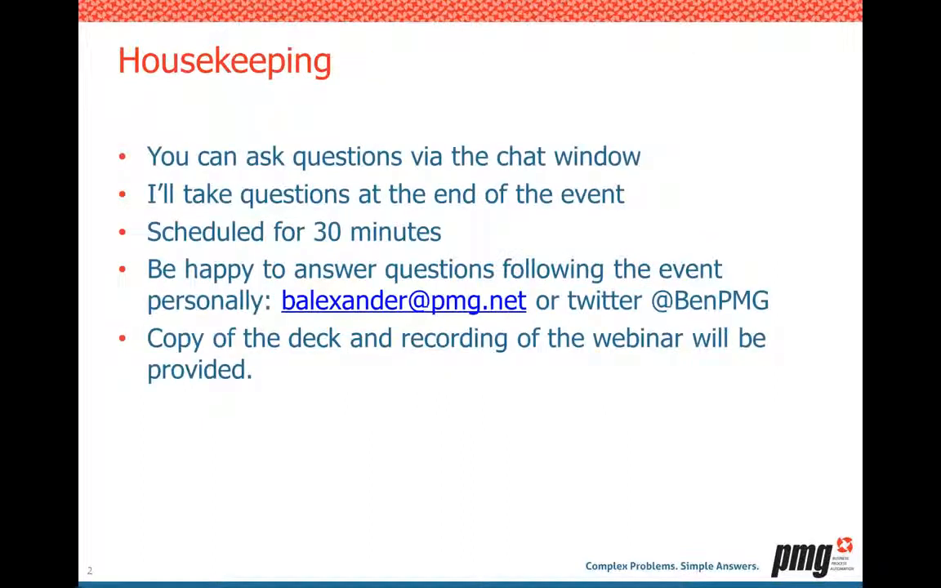
Step: Advance the slide show through the Automation slide to 'Requesting a Virtual Server'
key(right)
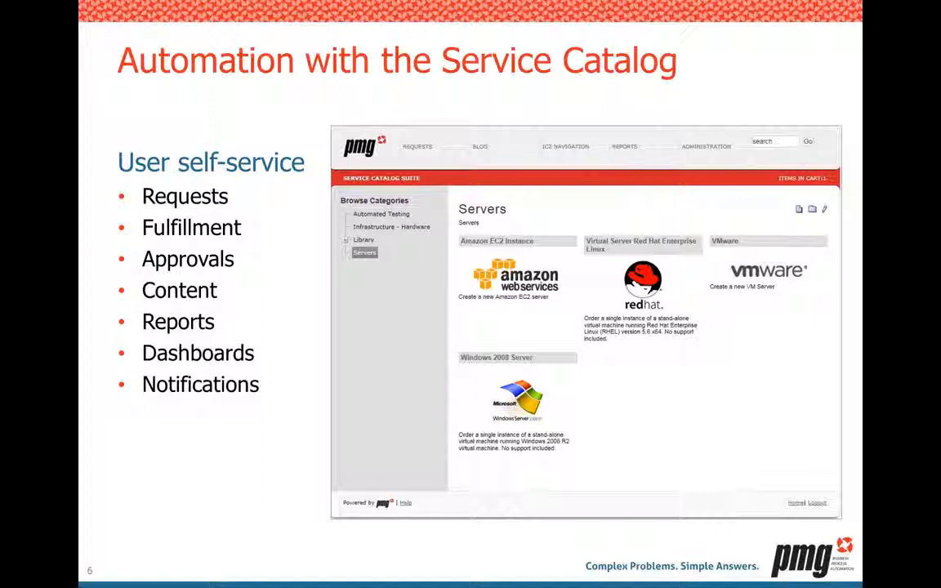
key(right)
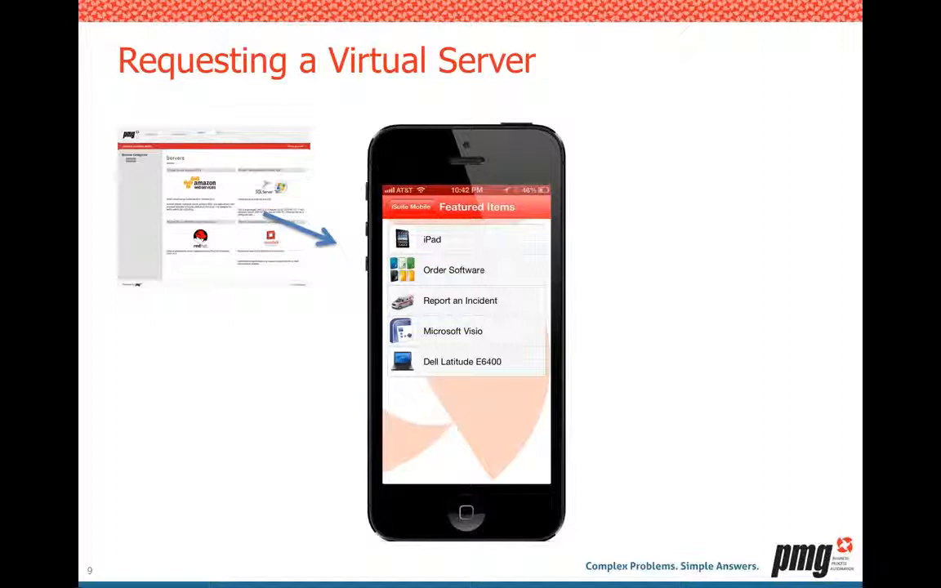
Step: Advance to slide 10, the next 'Requesting a Virtual Server' slide
key(right)
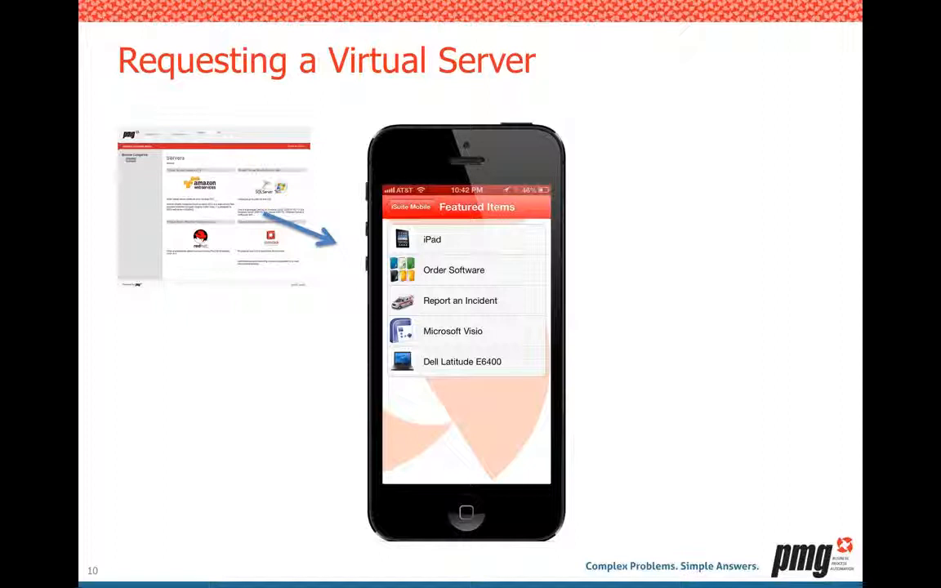
Step: Advance to slide 12, 'Admin Management', with the Cloud Administration Center screen
key(Right)
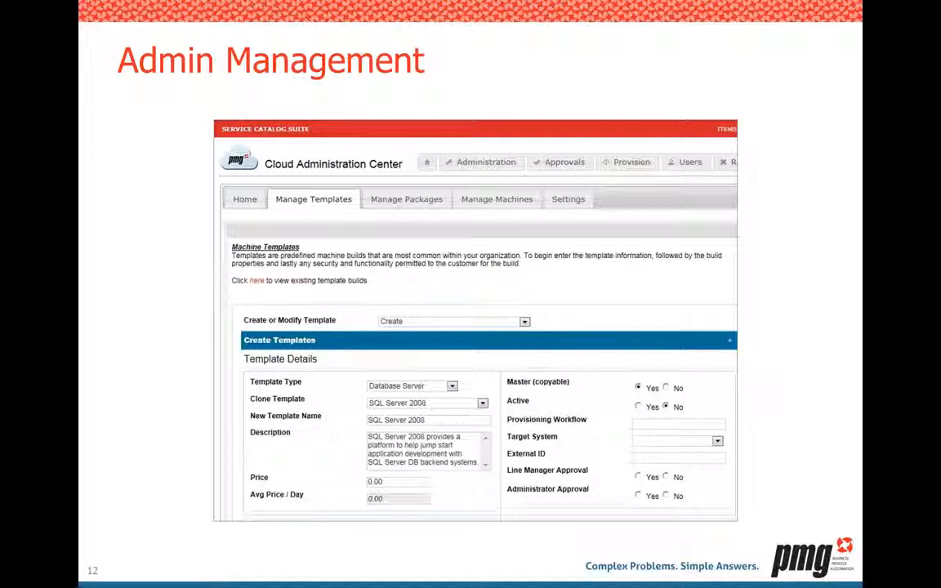
Step: Advance to slide 13, 'LIVE FROM ATL', with its Review status bullet
key(Right)
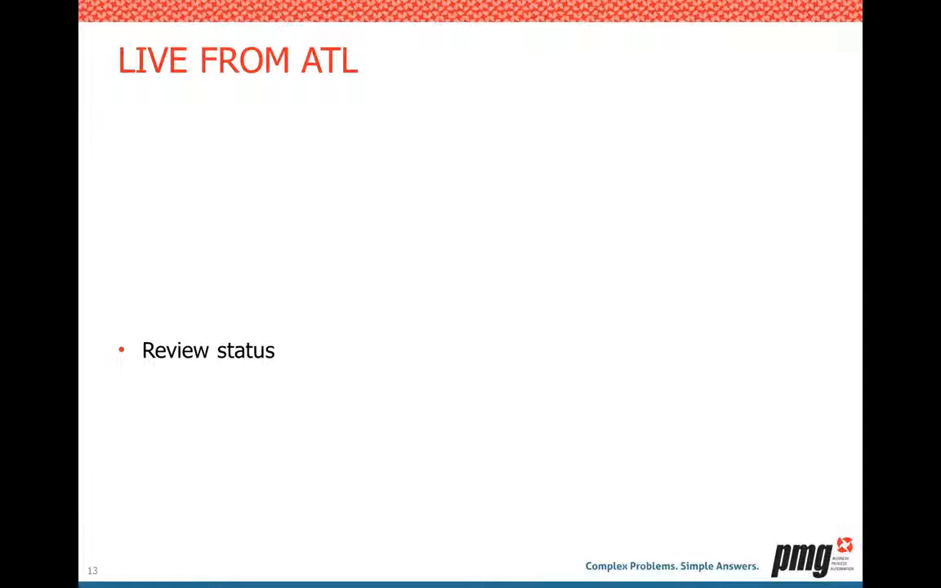
key(right)
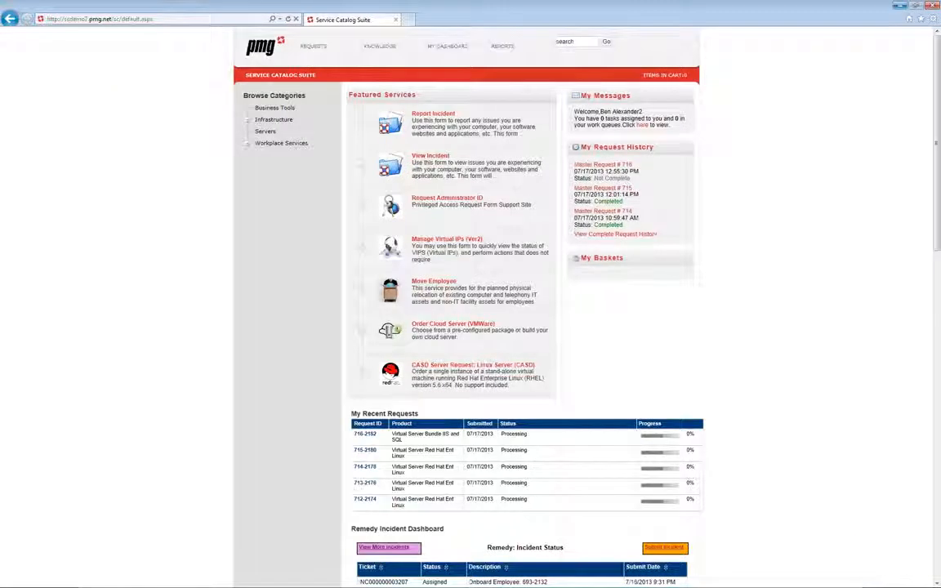
mouse_move(776, 106)
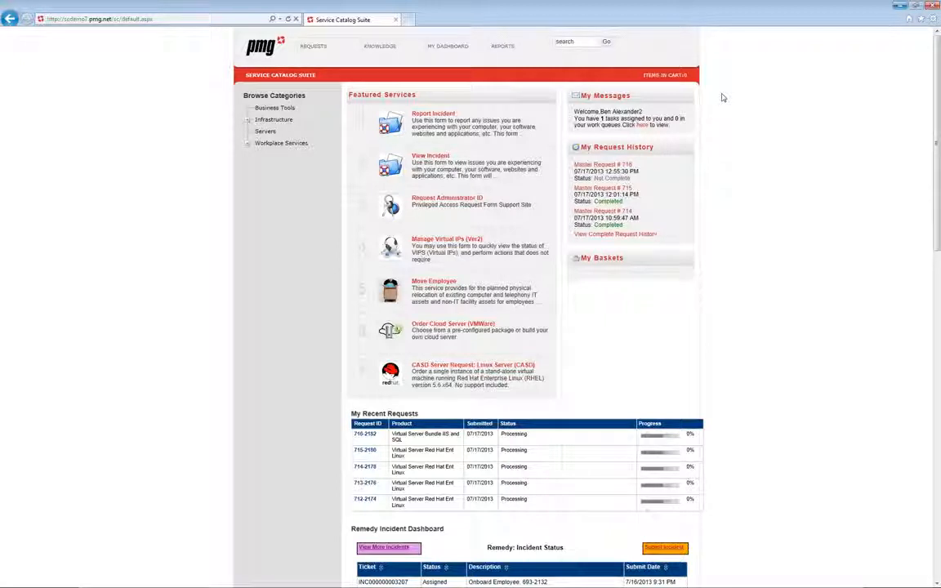
Step: Browse the Servers category and open the Virtual Server Bundle IIS and SQL item
click(265, 131)
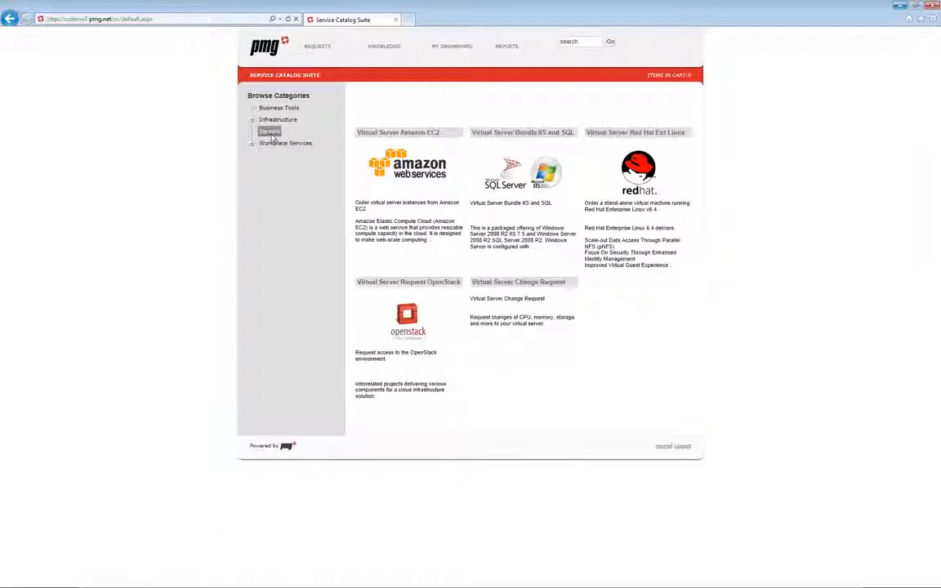
click(269, 131)
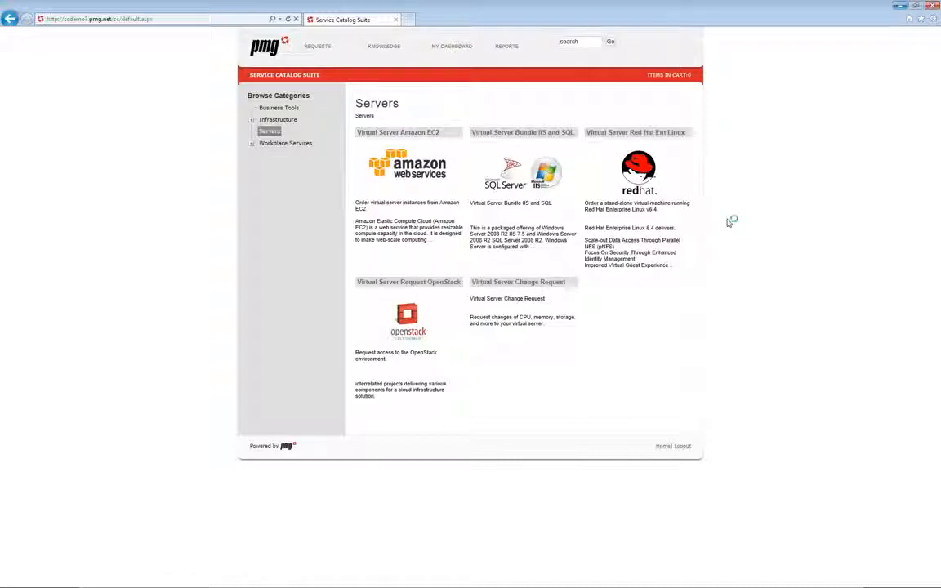
mouse_move(725, 219)
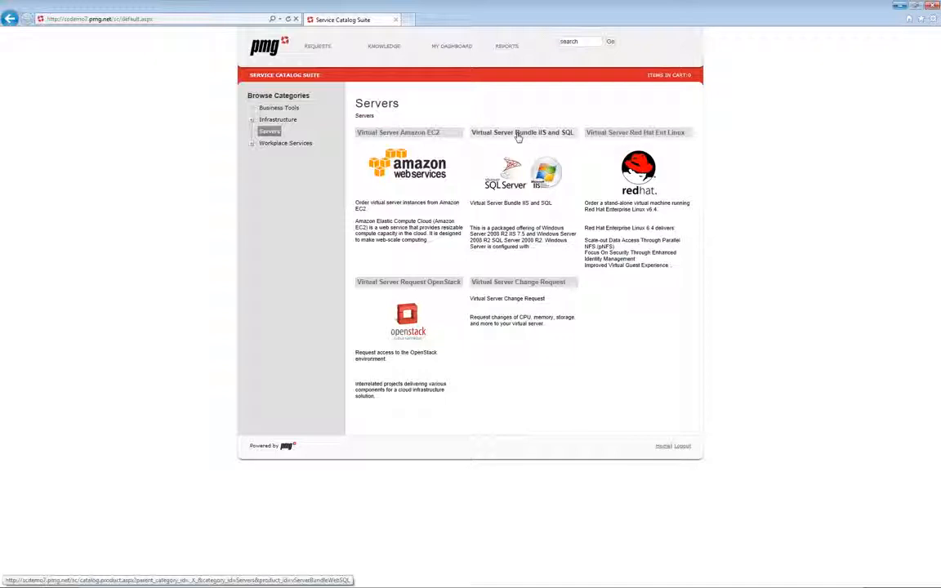
click(523, 131)
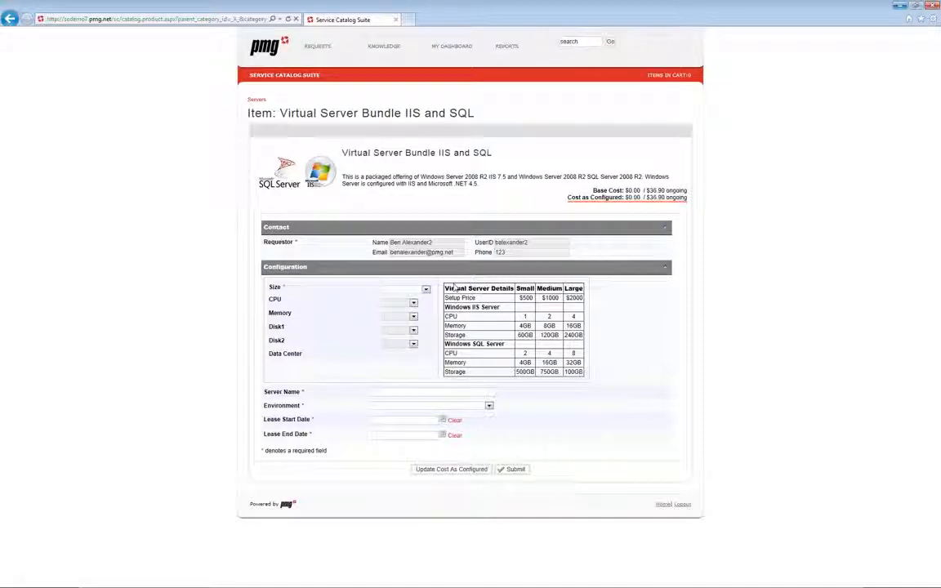
Step: Choose the Large server size and name the server 'servicecatalog1' / 'test'
click(425, 287)
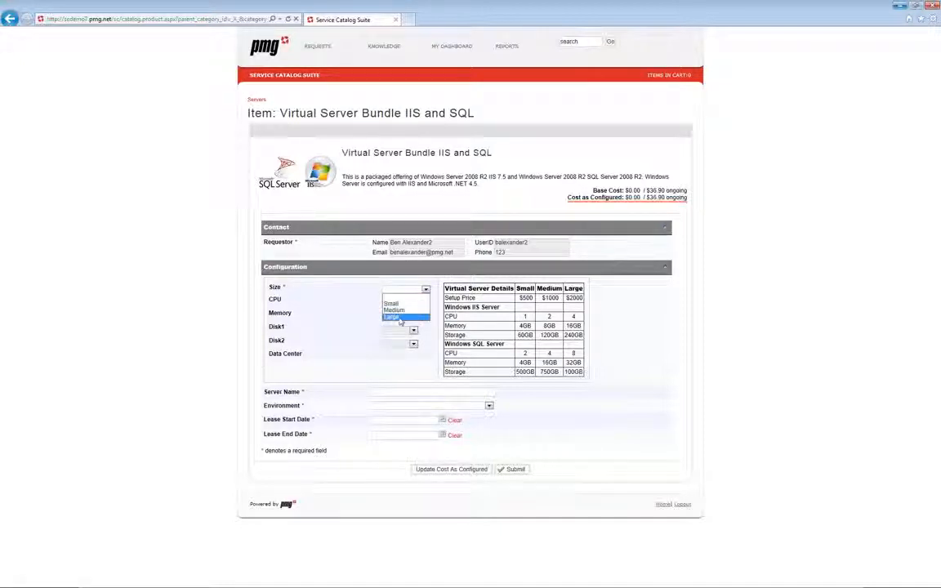
click(396, 317)
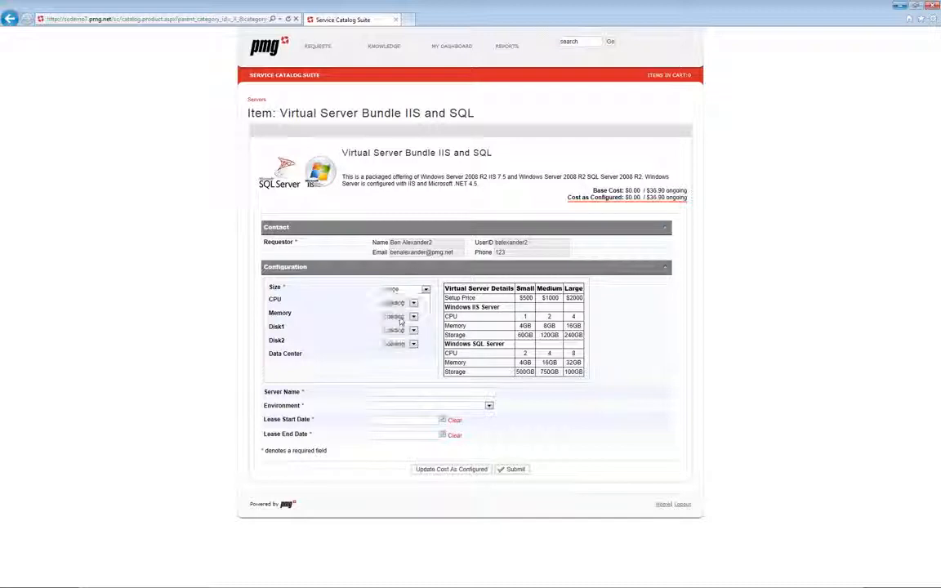
click(425, 288)
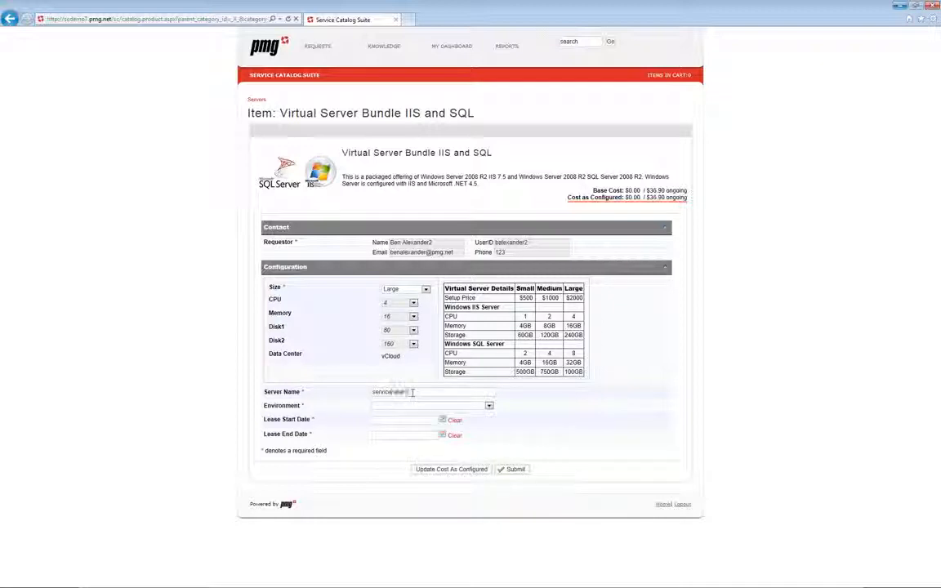
text(servicecatalog1)
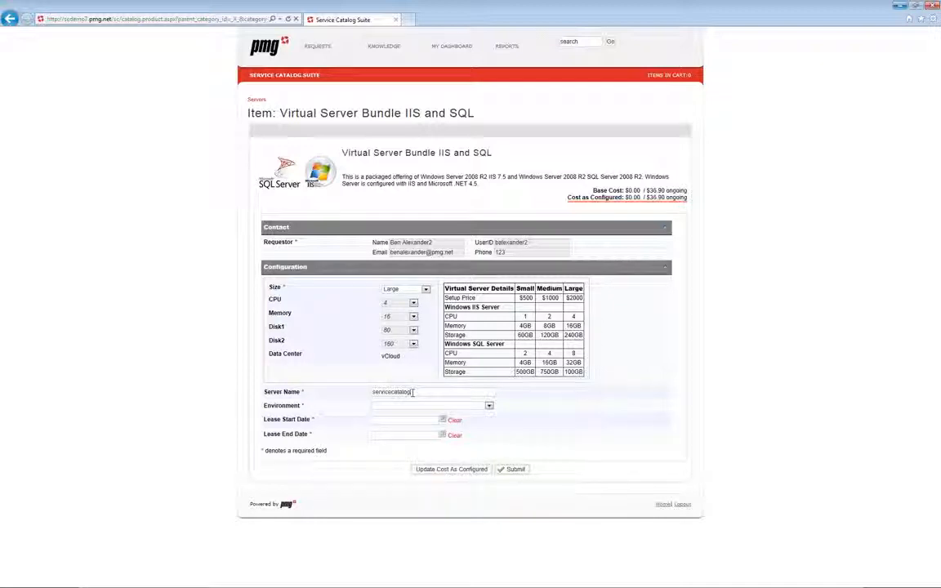
text(test)
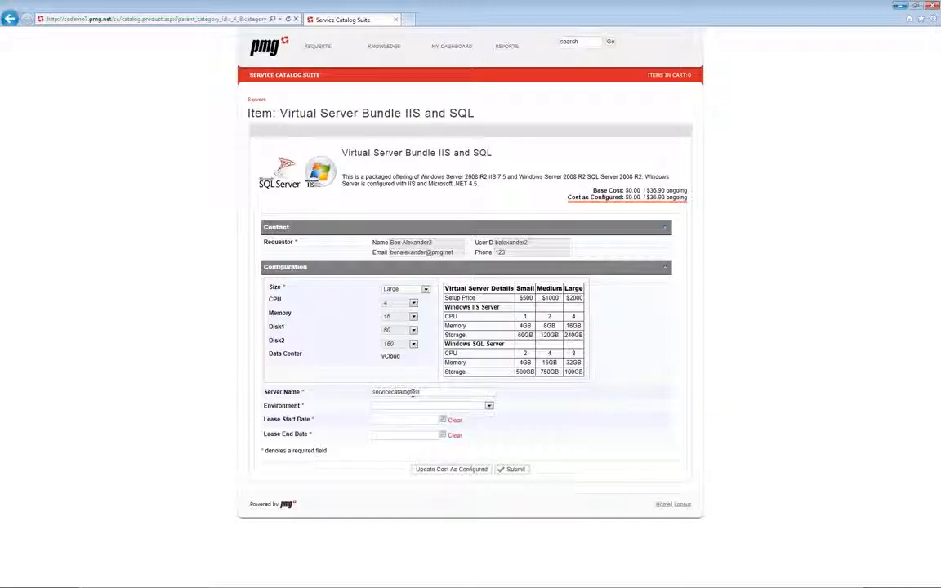
Step: Set environment Development, lease from July 2013 to February 2014, and submit the order
click(489, 405)
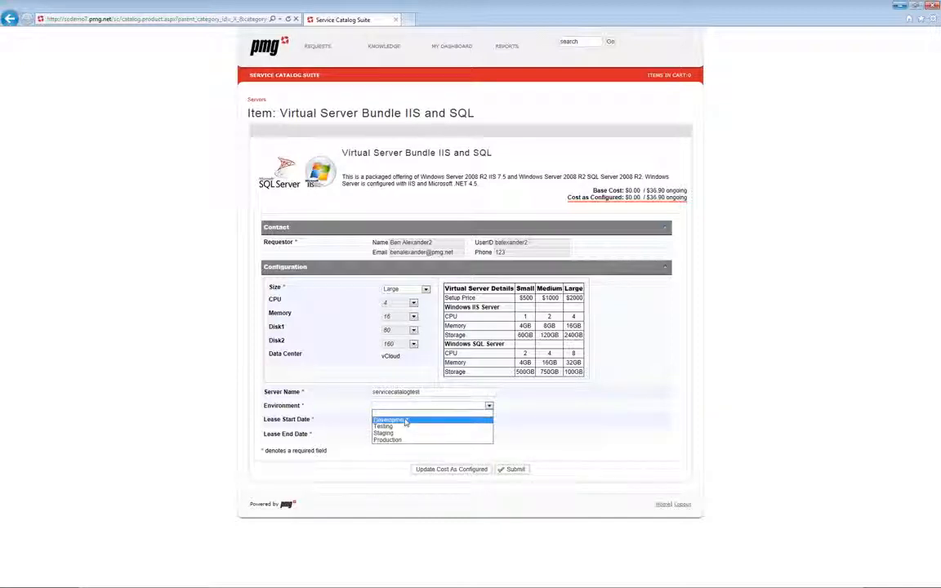
click(389, 419)
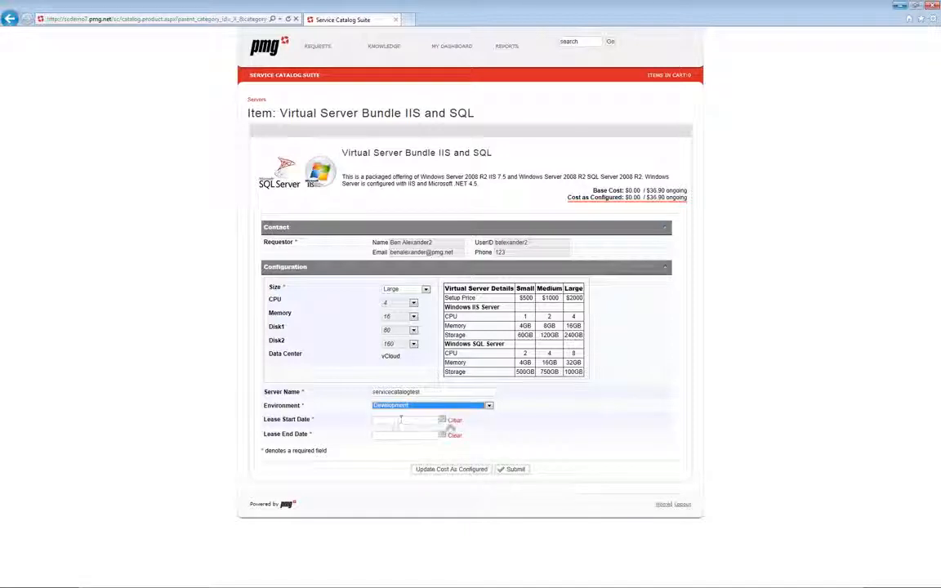
click(405, 418)
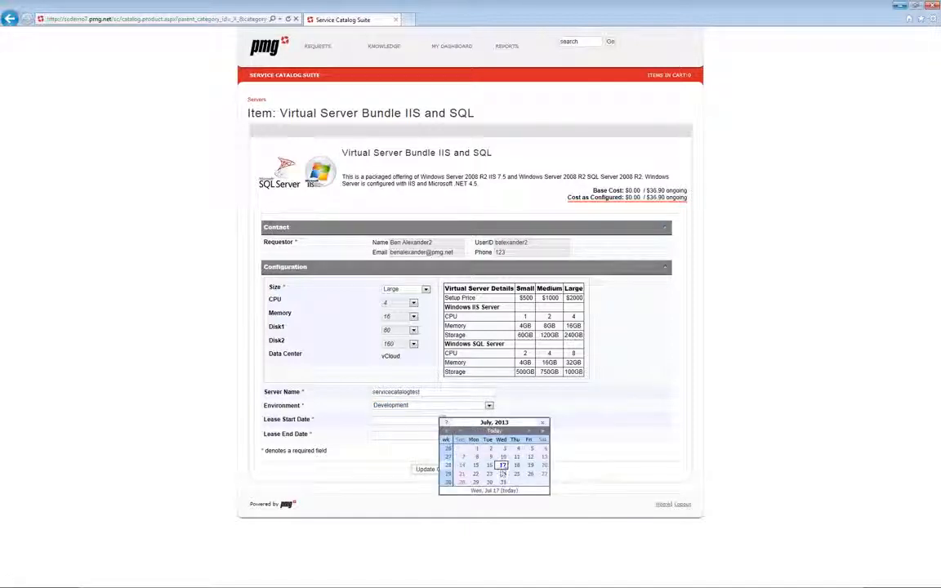
click(504, 464)
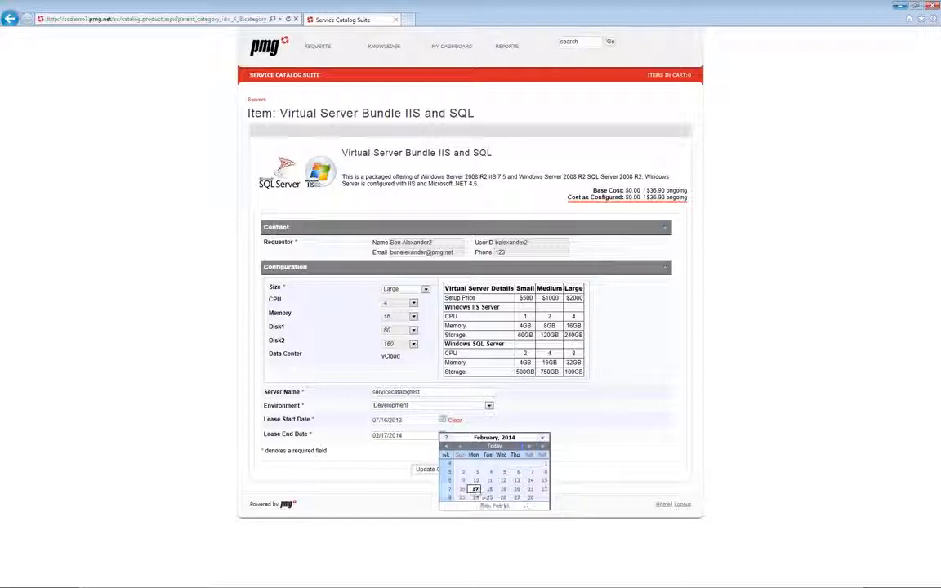
click(474, 489)
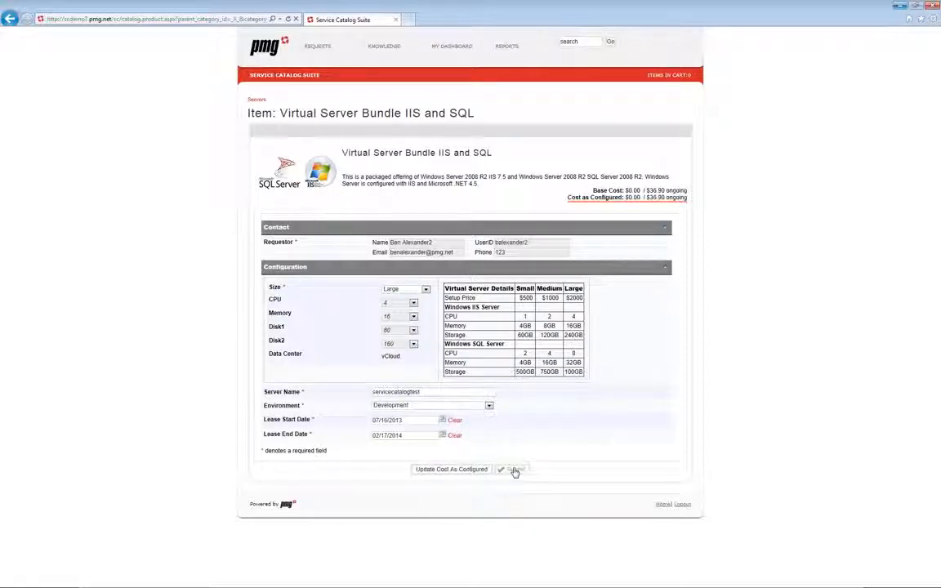
click(514, 469)
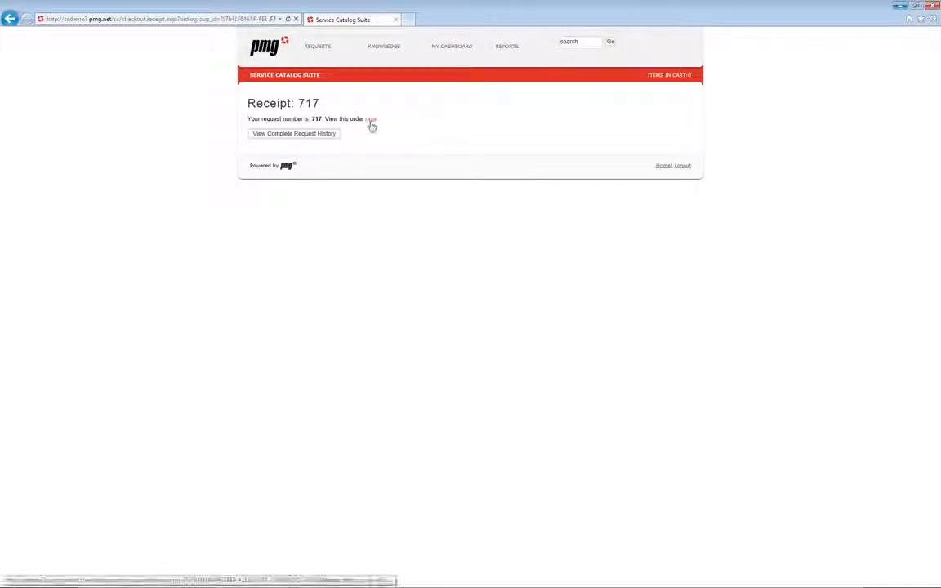
Step: Follow the 'View this order' link to the details of request 717
click(371, 117)
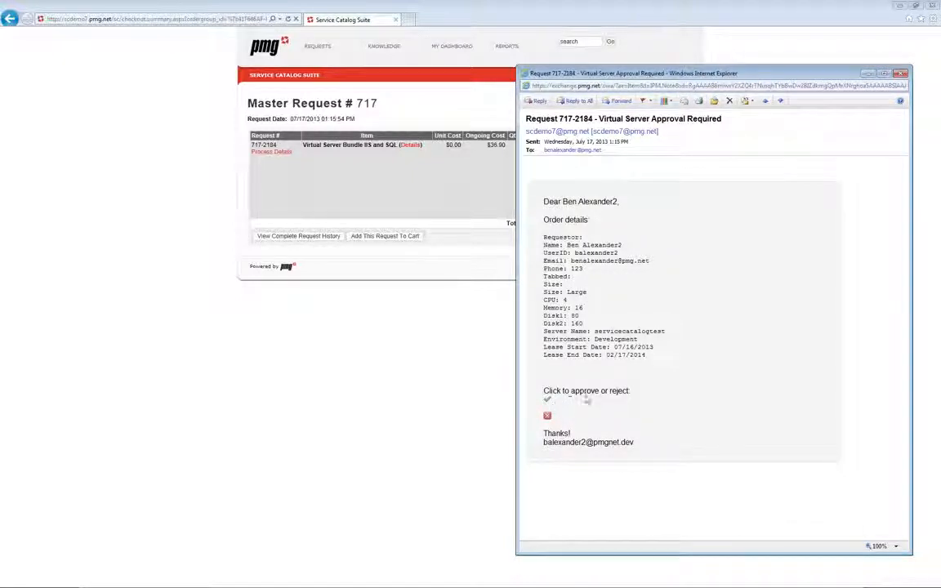
Step: Approve virtual server request 717-2184 via the green check mark in the approval e-mail
click(547, 398)
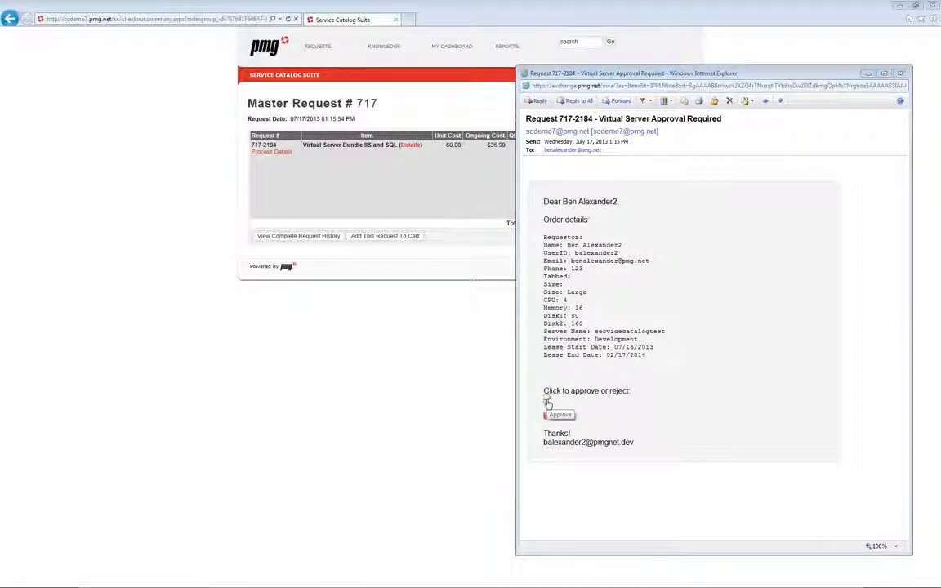
click(559, 415)
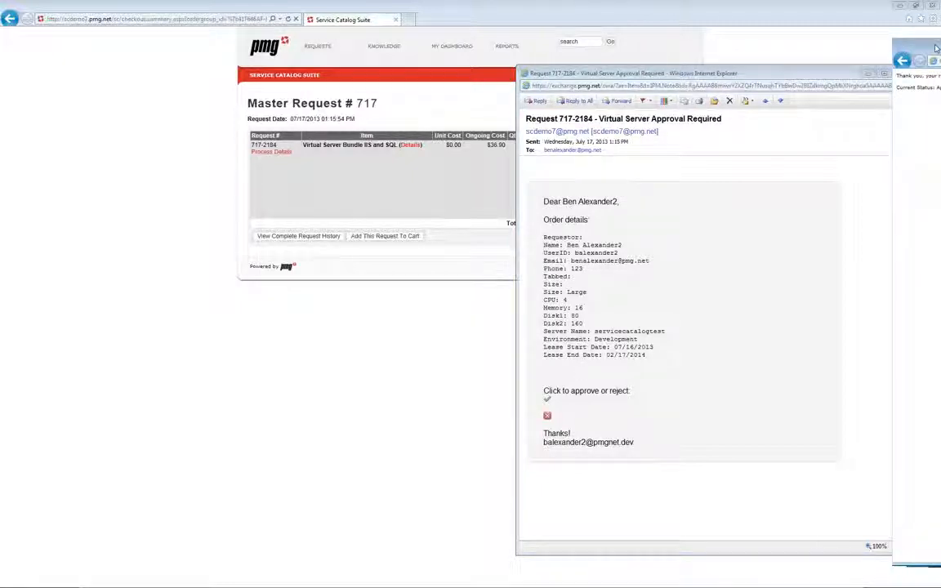
click(546, 399)
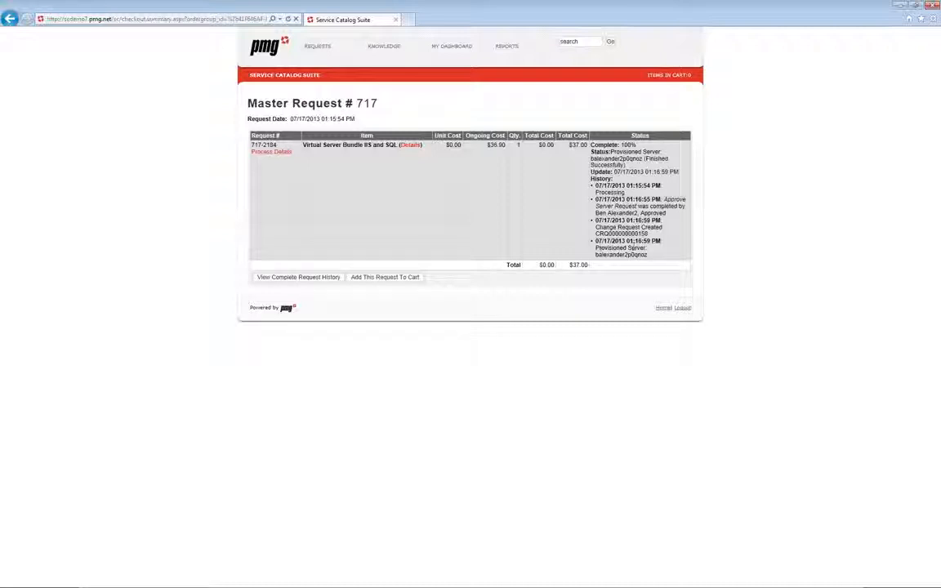
Step: Review master request 717's status history and open its Process Details link
double_click(621, 255)
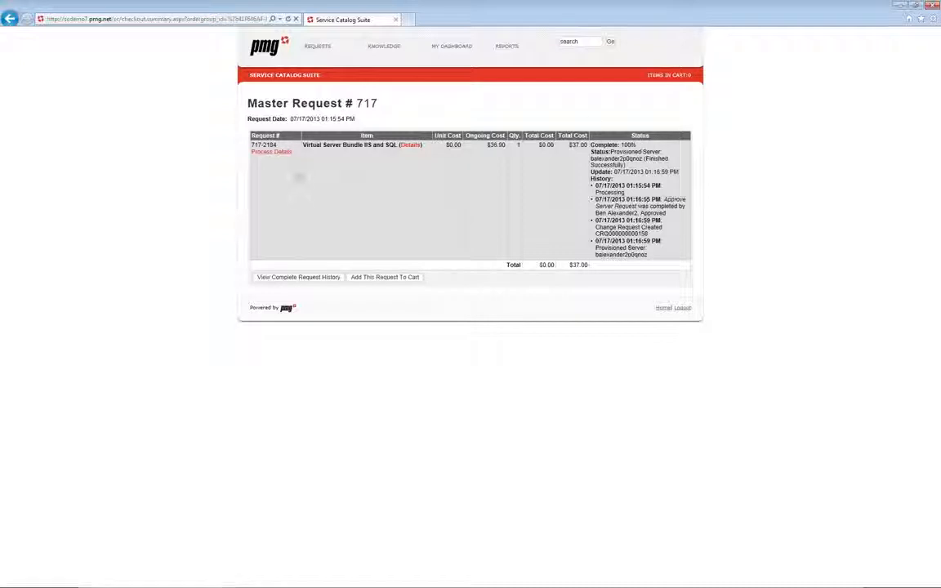
click(271, 152)
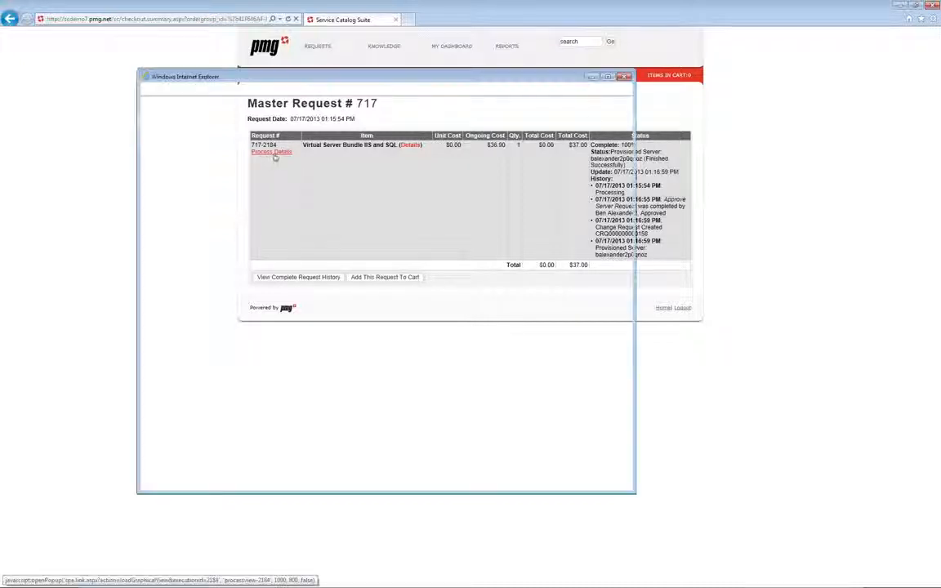
Step: Enlarge the process execution diagram and inspect a workflow node's action details
click(272, 152)
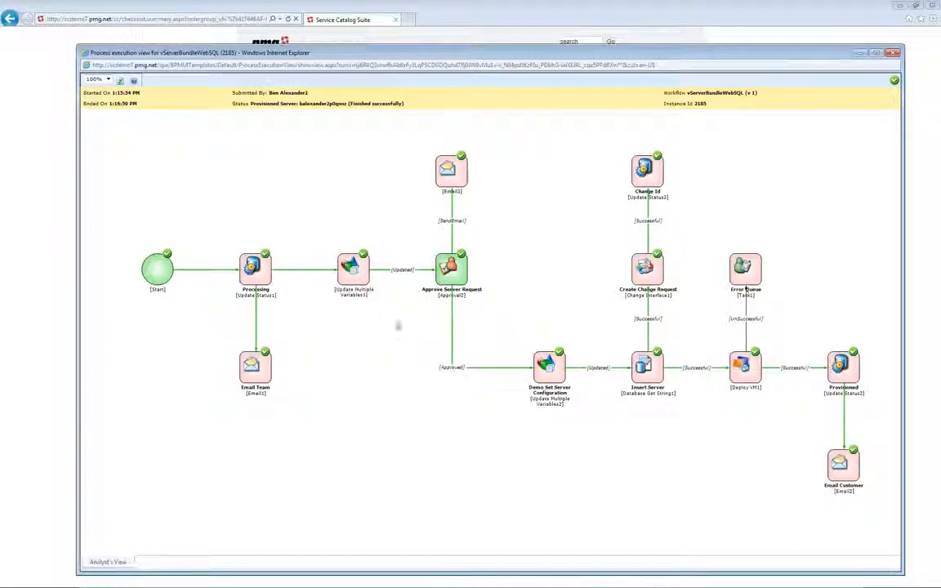
mouse_move(471, 243)
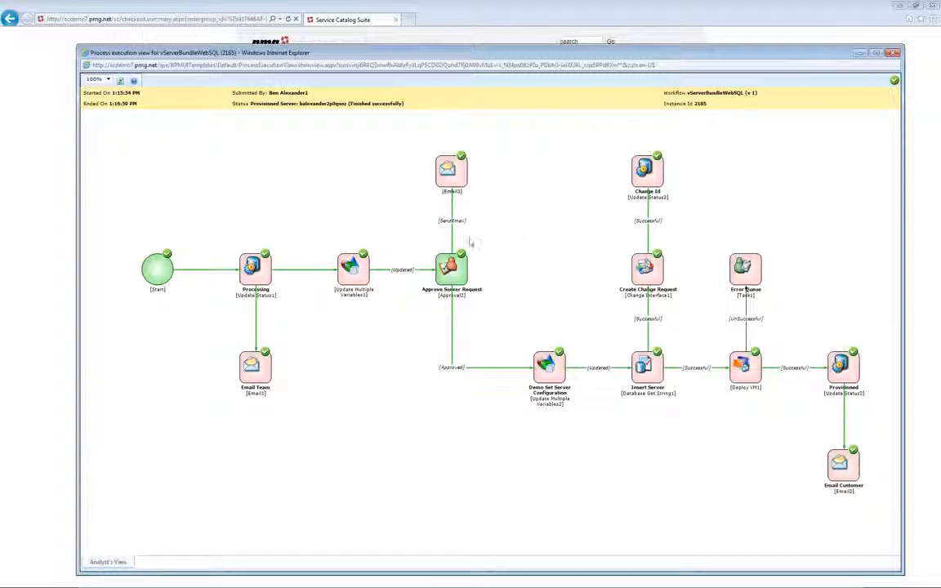
mouse_move(480, 268)
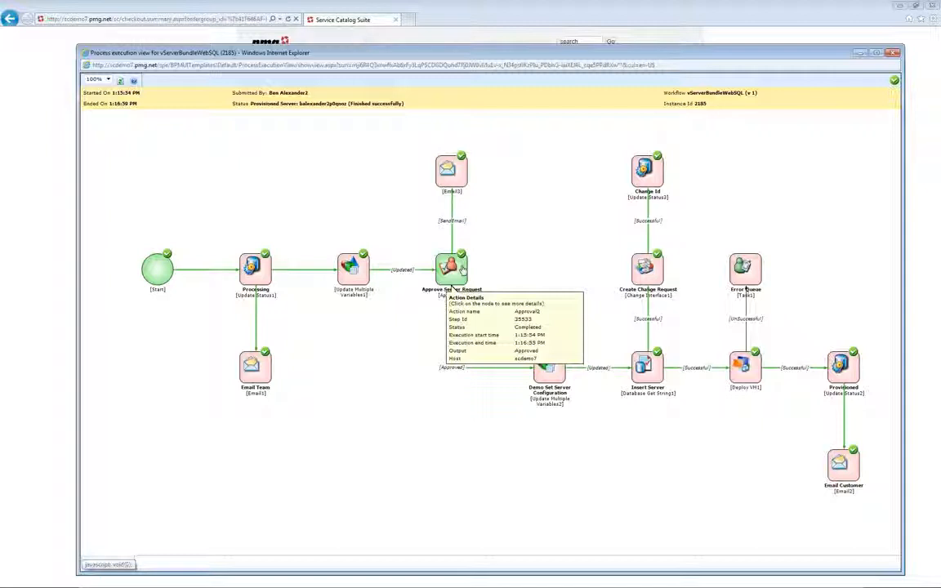
mouse_move(494, 373)
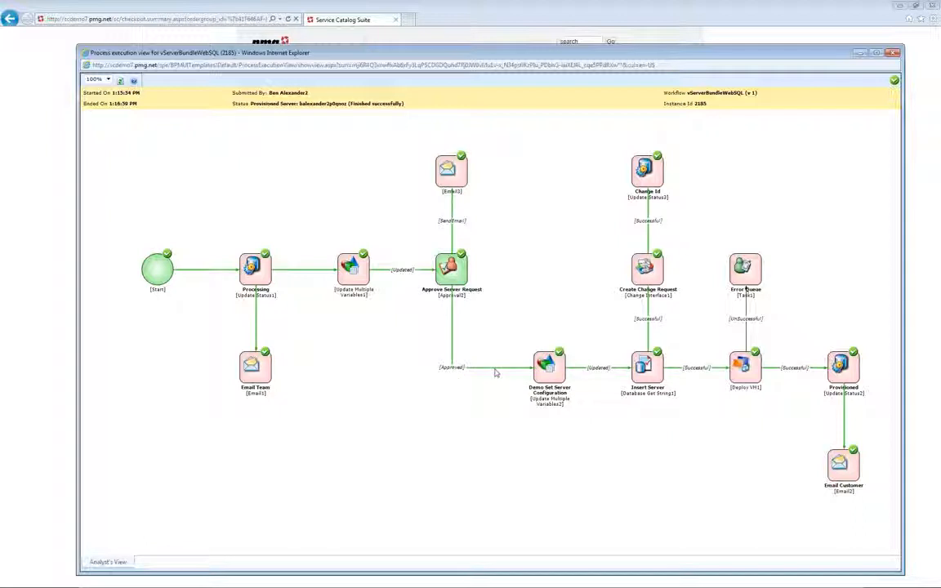
mouse_move(665, 422)
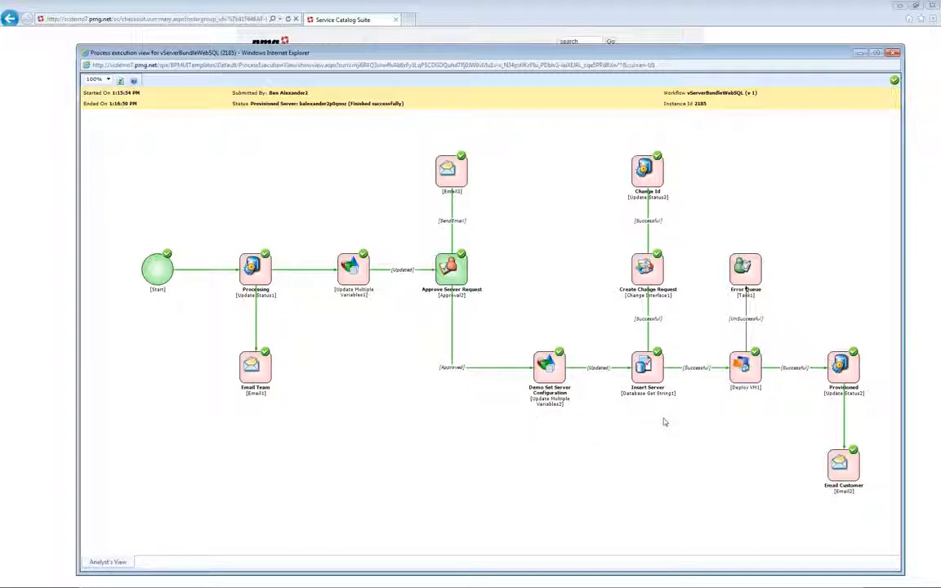
mouse_move(689, 343)
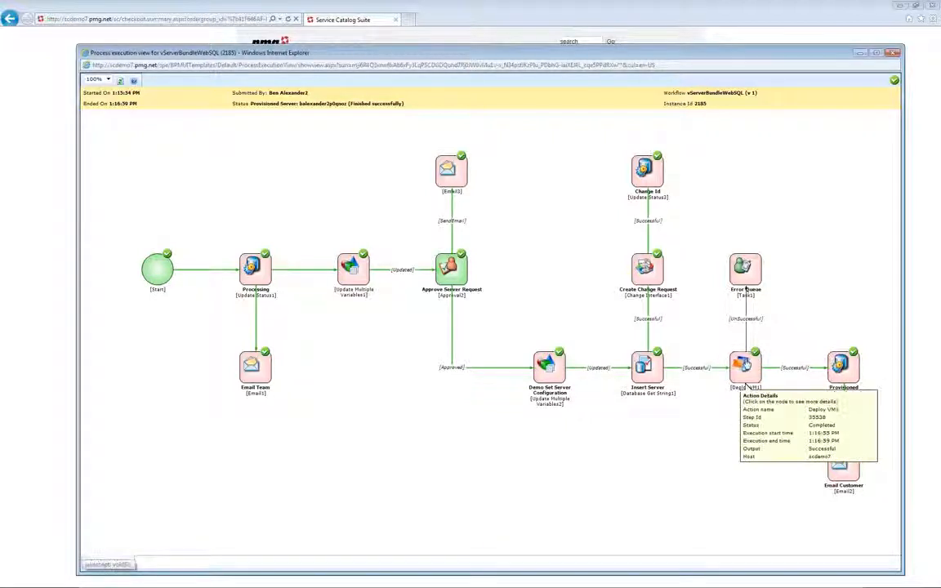
mouse_move(923, 438)
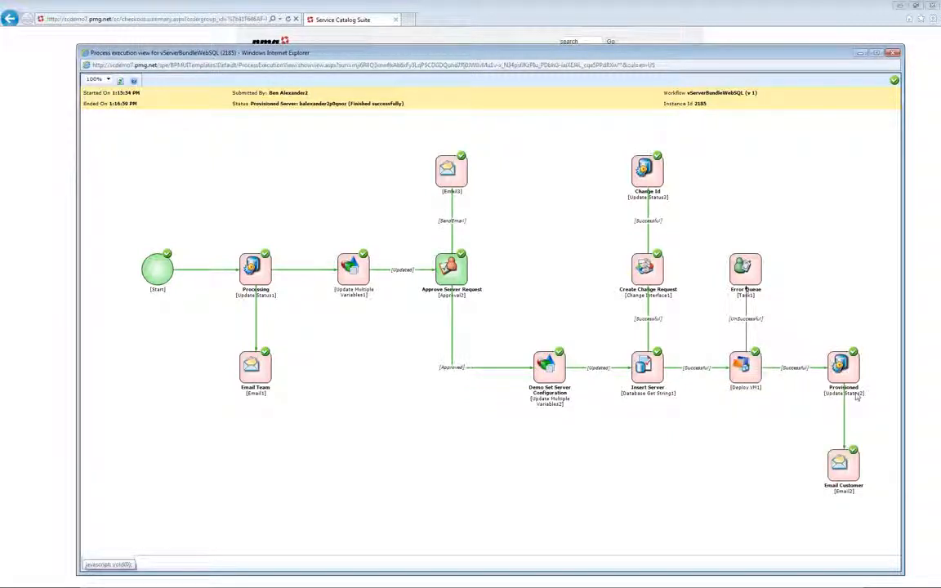
click(843, 464)
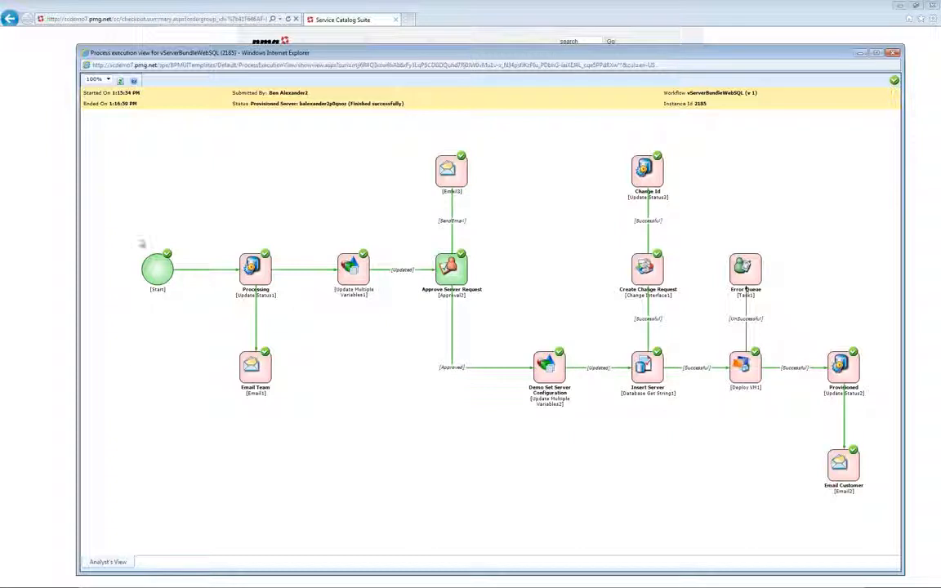
mouse_move(693, 474)
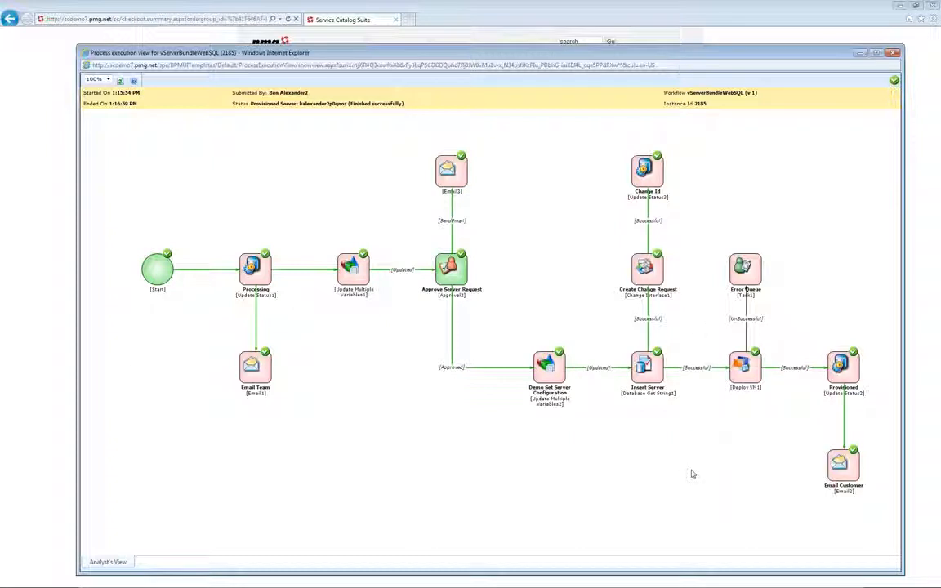
mouse_move(614, 458)
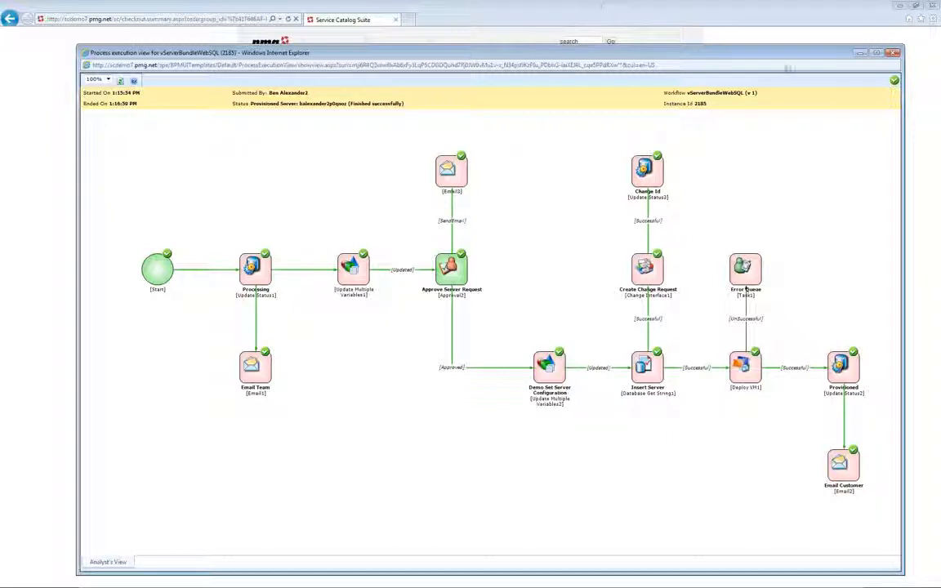
Step: Close the process execution view and find the Virtual Server Red Hat Ent Linux item via catalog search
click(892, 52)
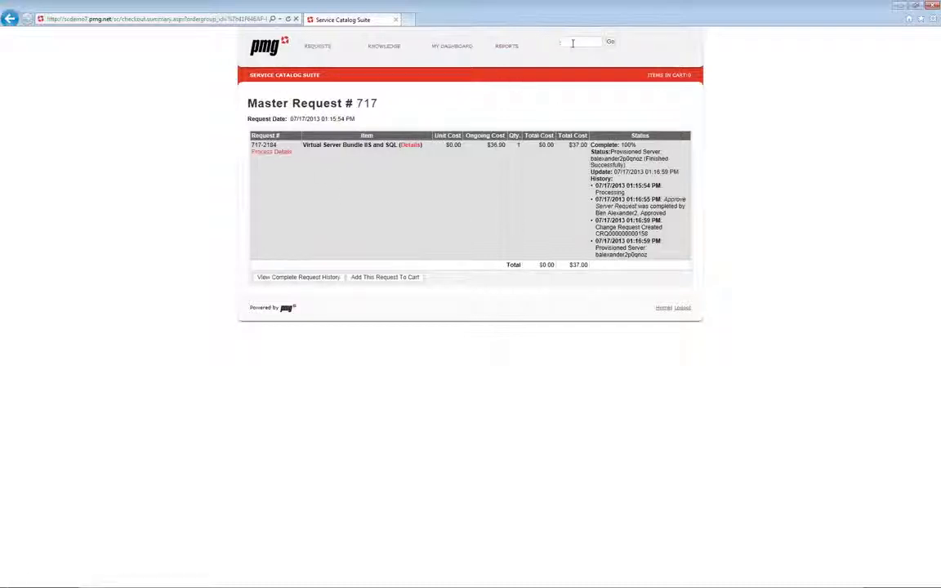
text(hi)
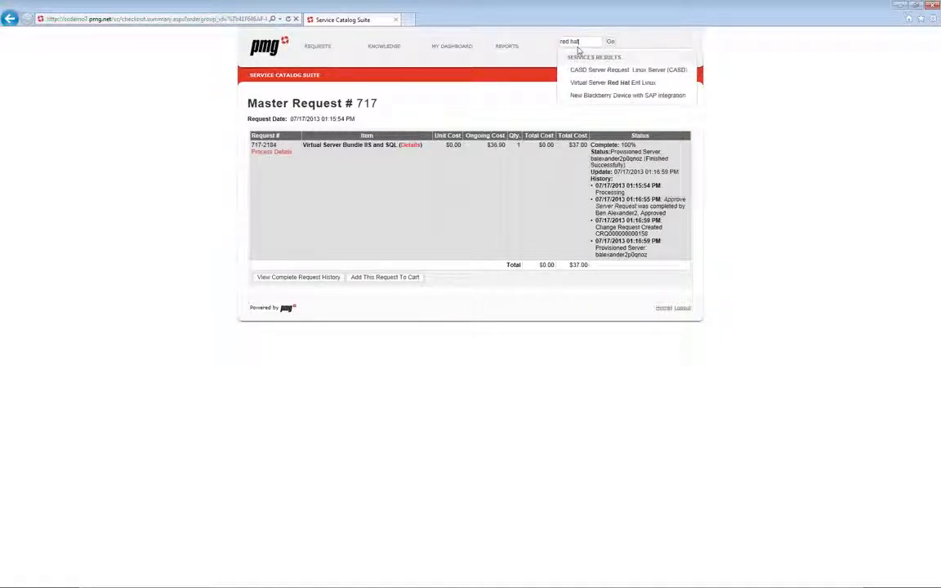
mouse_move(614, 81)
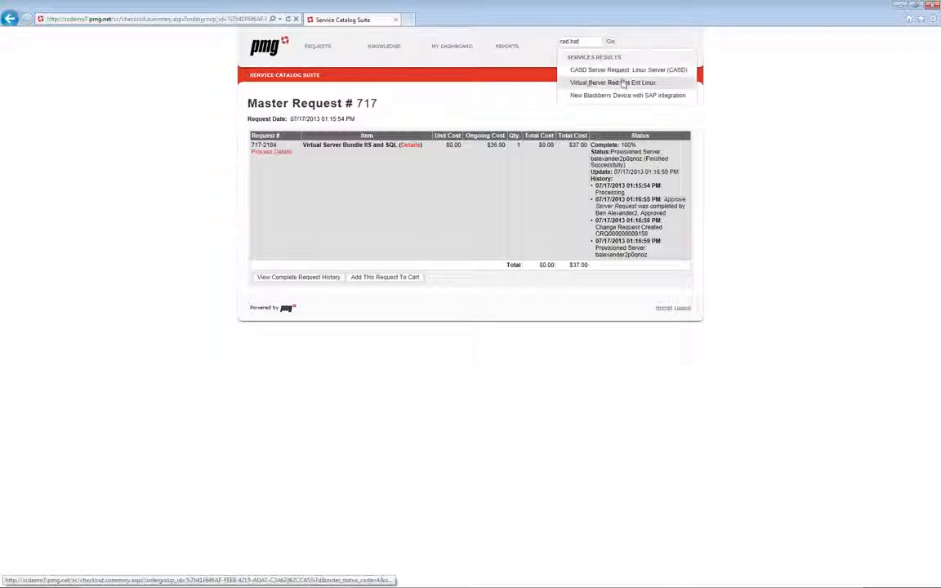
click(615, 81)
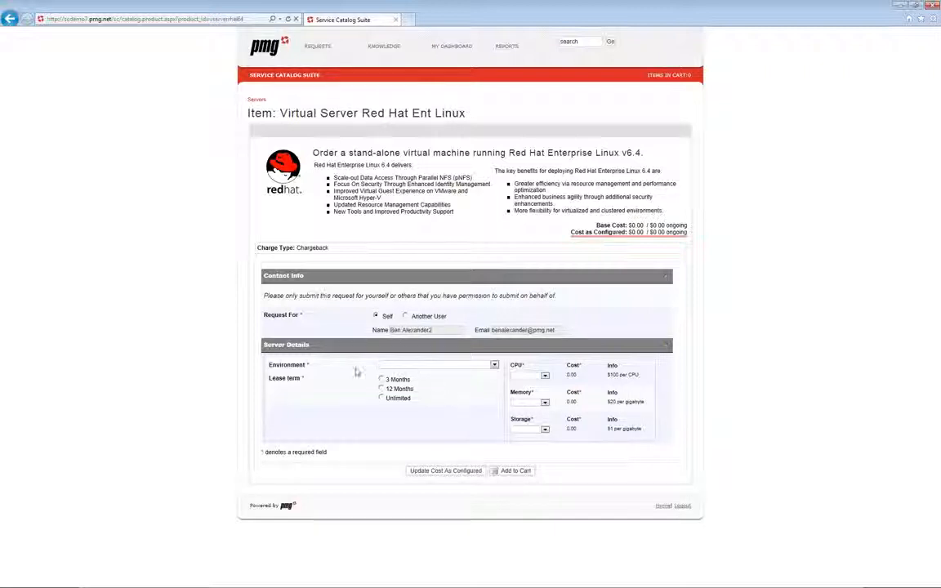
Step: Choose Production environment, an Unlimited lease term, and enter the justification 'I am powerful'
click(494, 364)
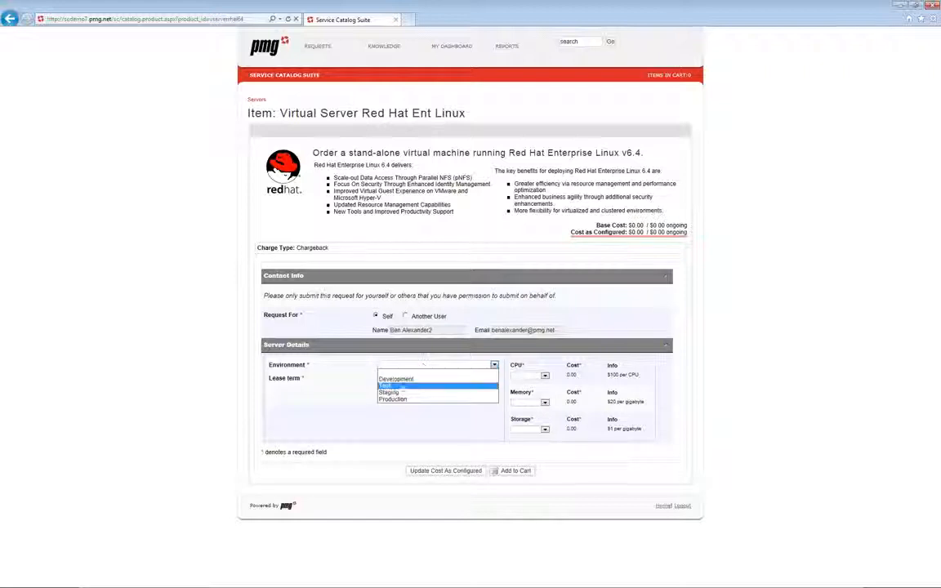
click(392, 399)
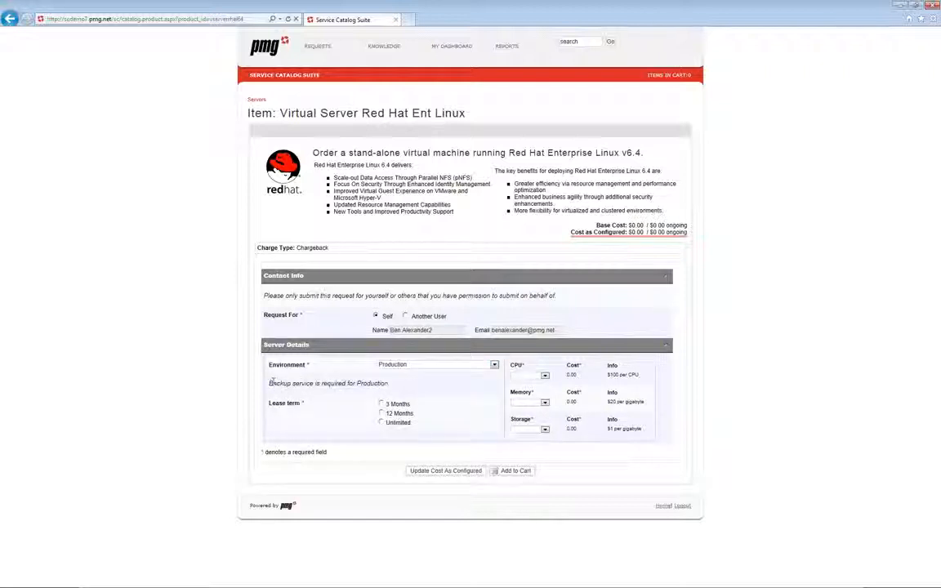
click(381, 412)
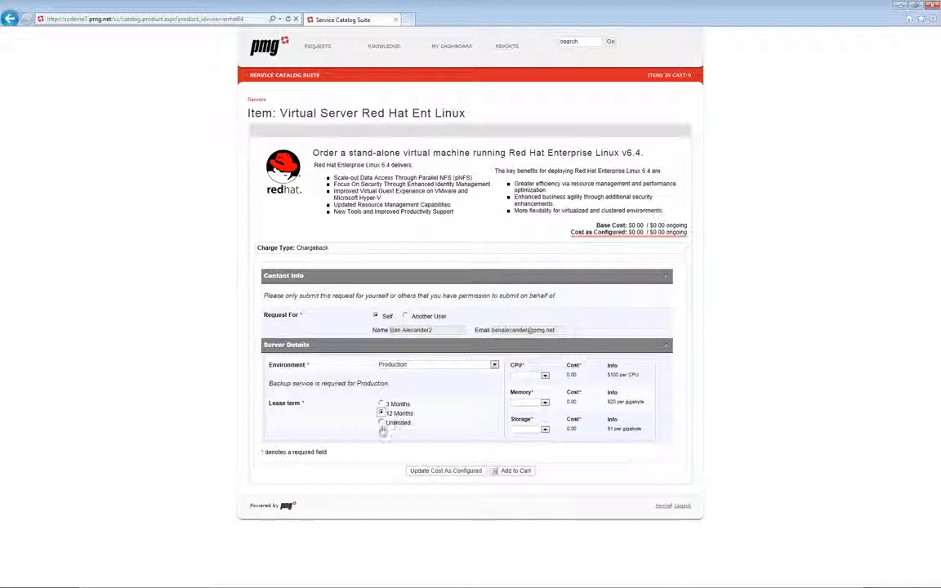
click(381, 421)
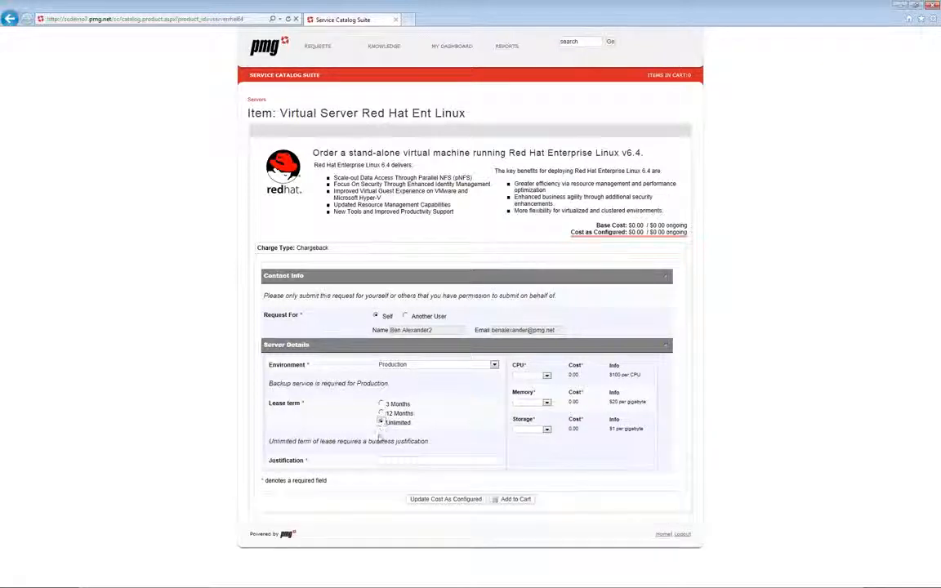
click(382, 422)
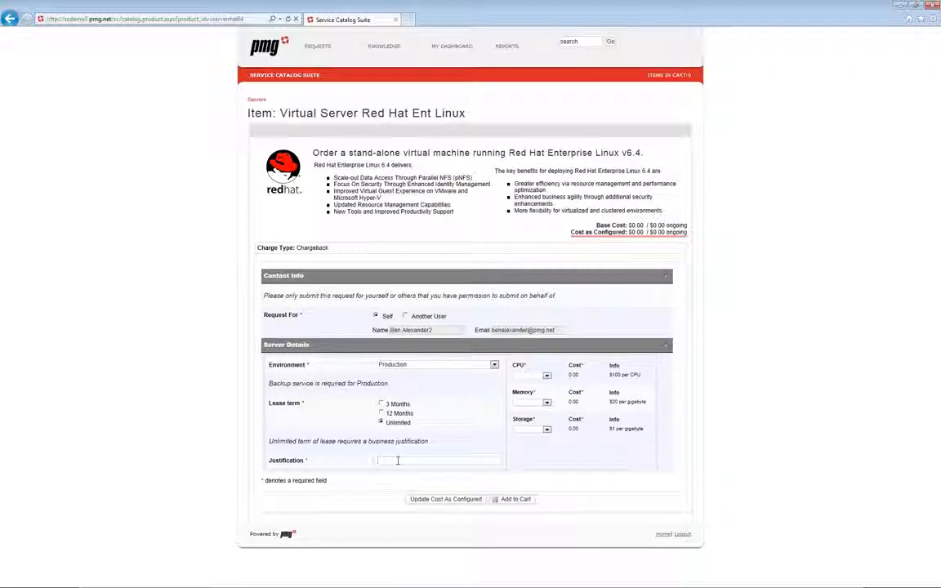
text(I am powerful)
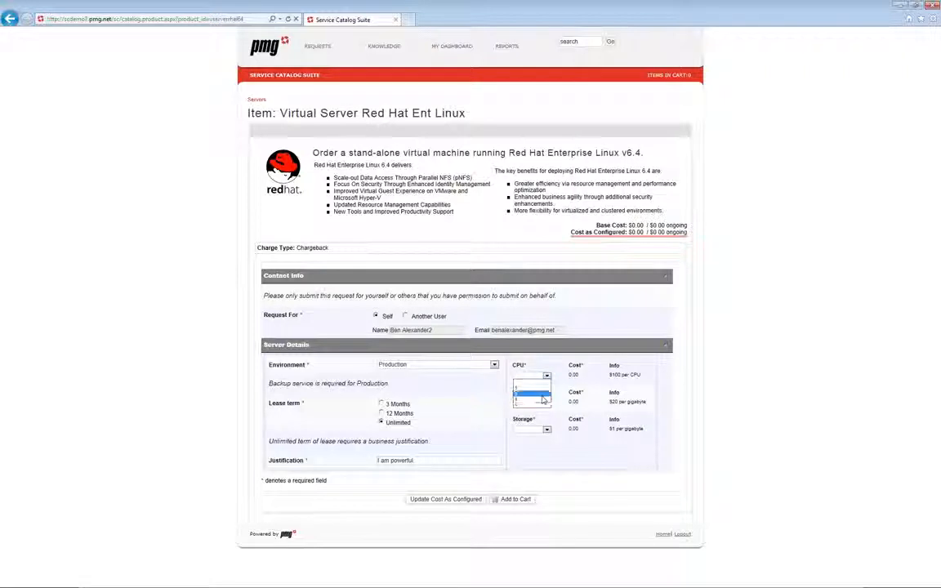
Step: Pick CPU count and memory amount, then add the $420.00 ongoing Red Hat server to the cart
click(547, 374)
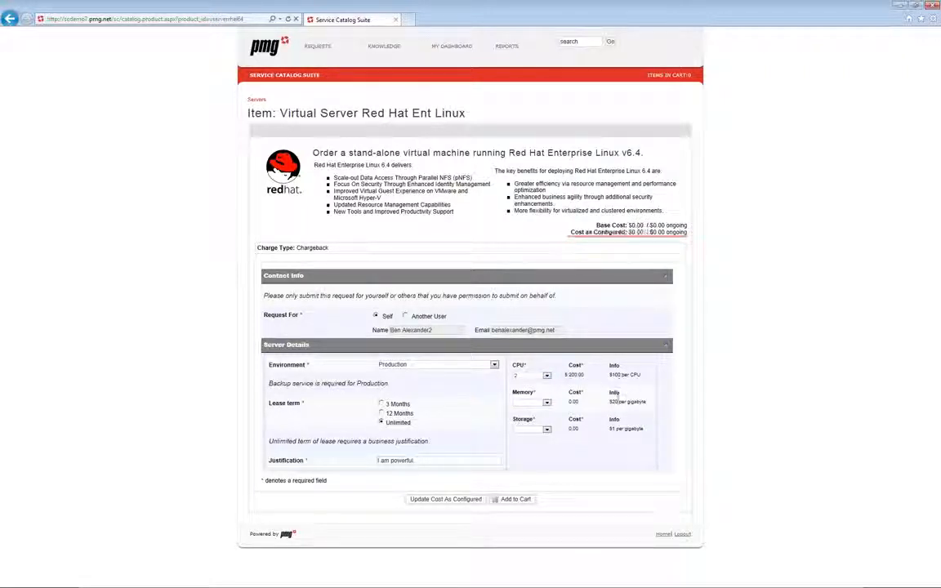
click(546, 401)
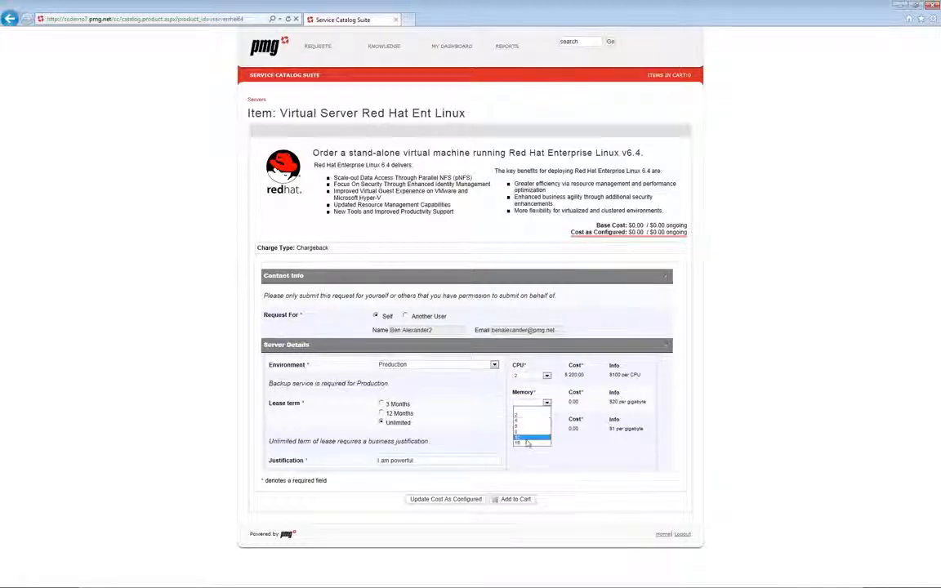
click(529, 441)
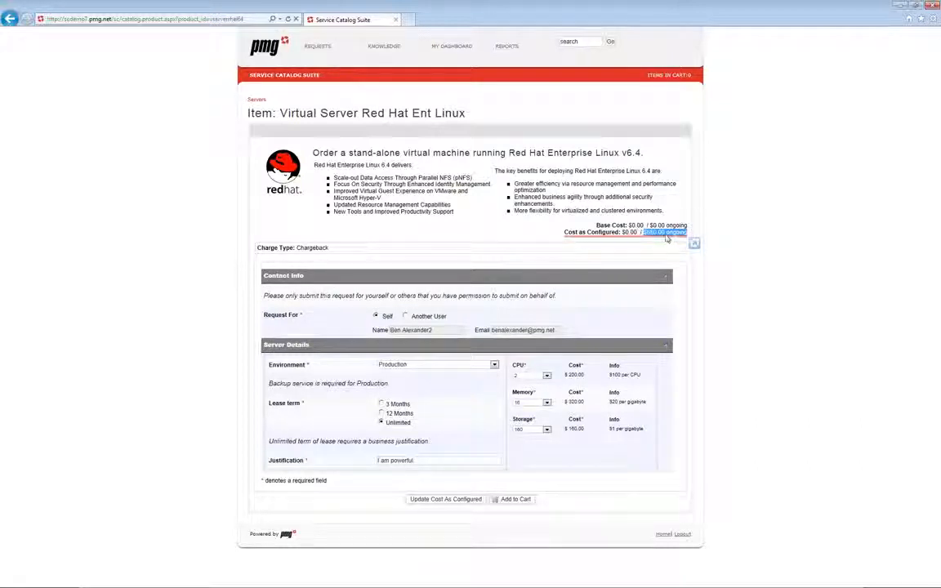
click(545, 402)
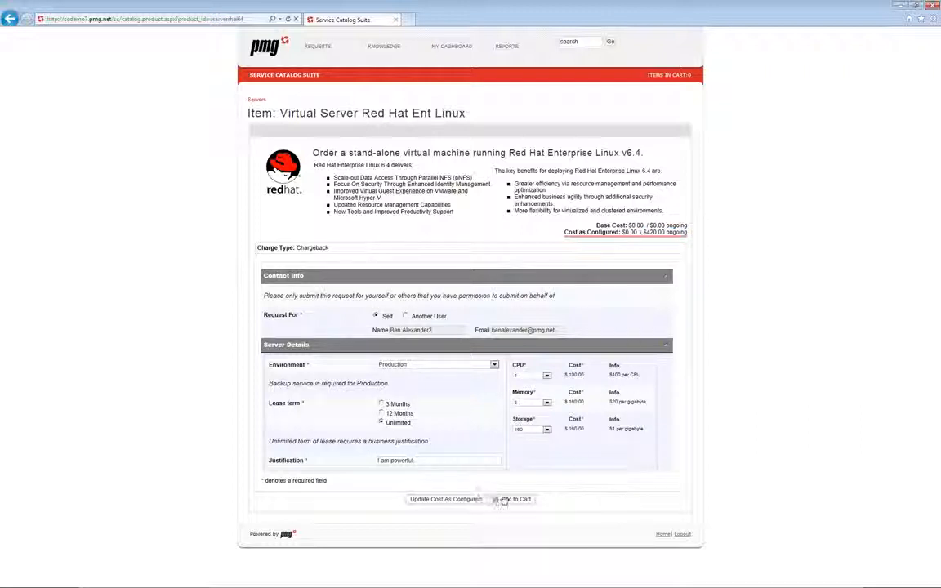
click(516, 500)
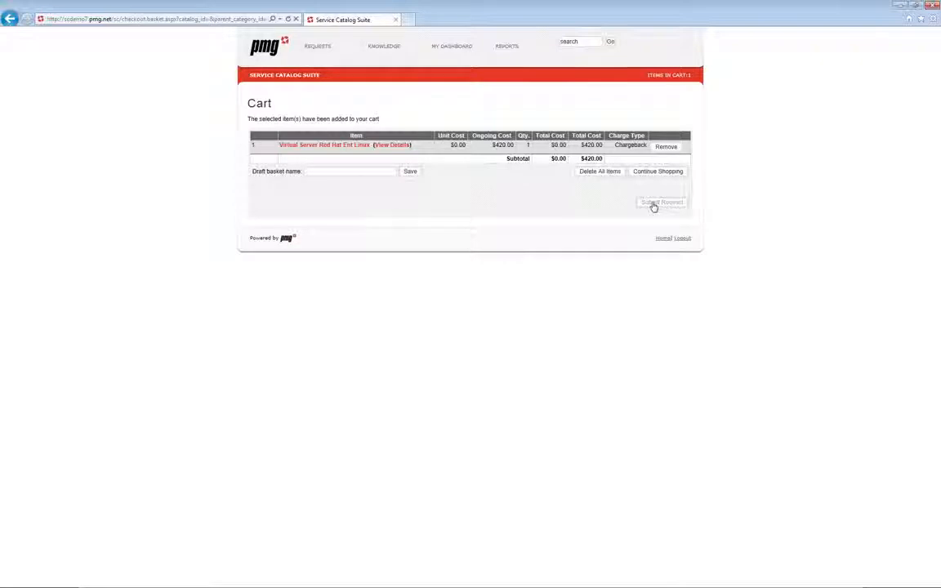
Step: Submit the cart order and view the resulting request 718 via the receipt's 'here' link
click(661, 202)
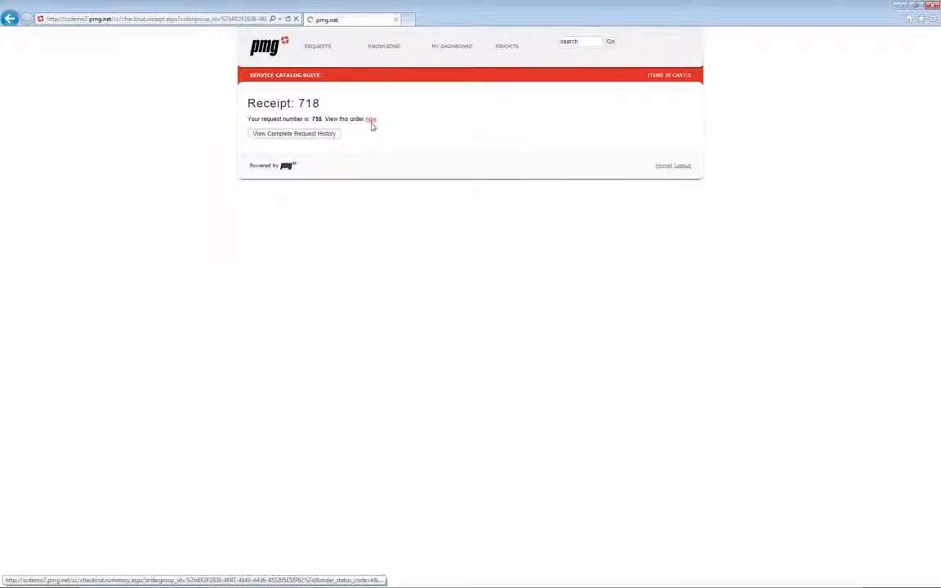
click(371, 118)
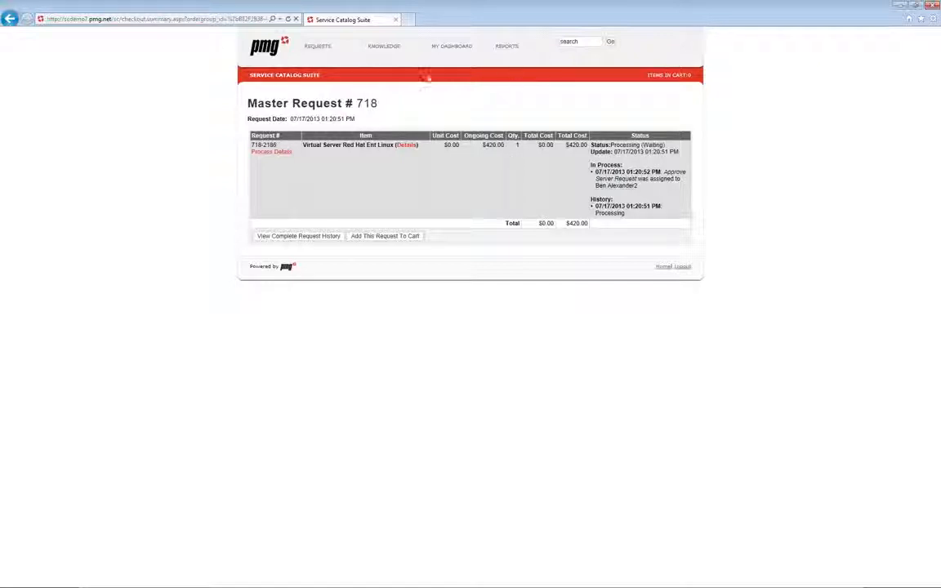
Step: Go to My Dashboard and trigger a reboot of a listed virtual server, acknowledging the rebooting message
click(451, 46)
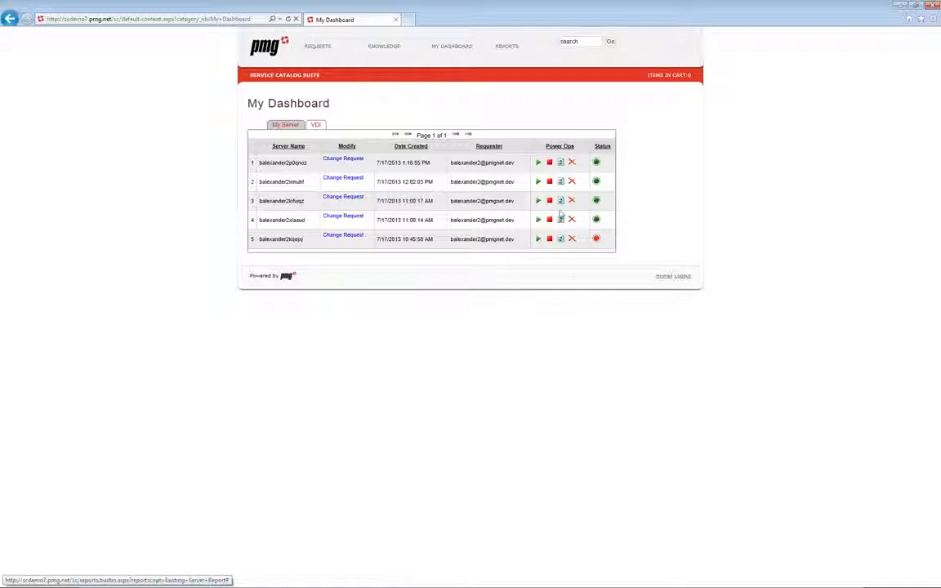
click(561, 200)
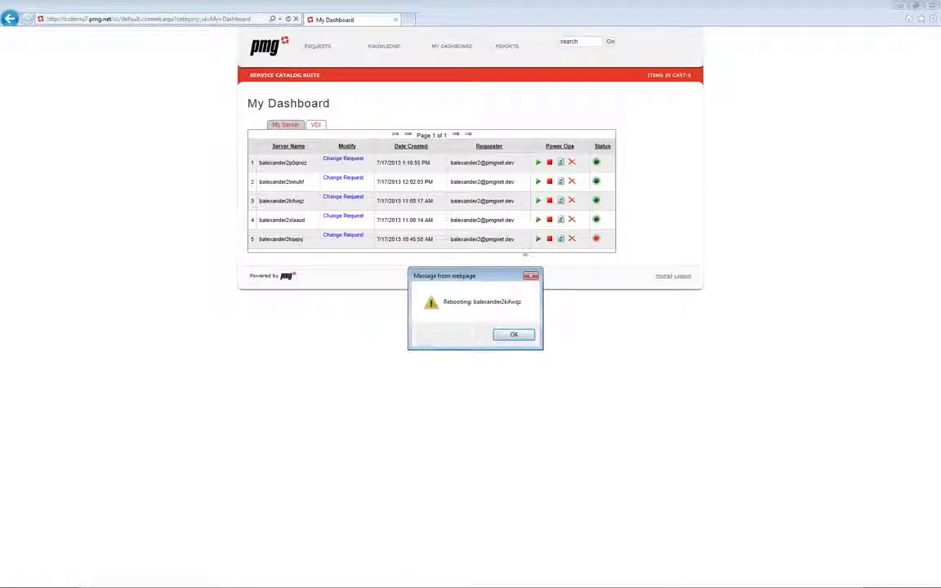
click(513, 334)
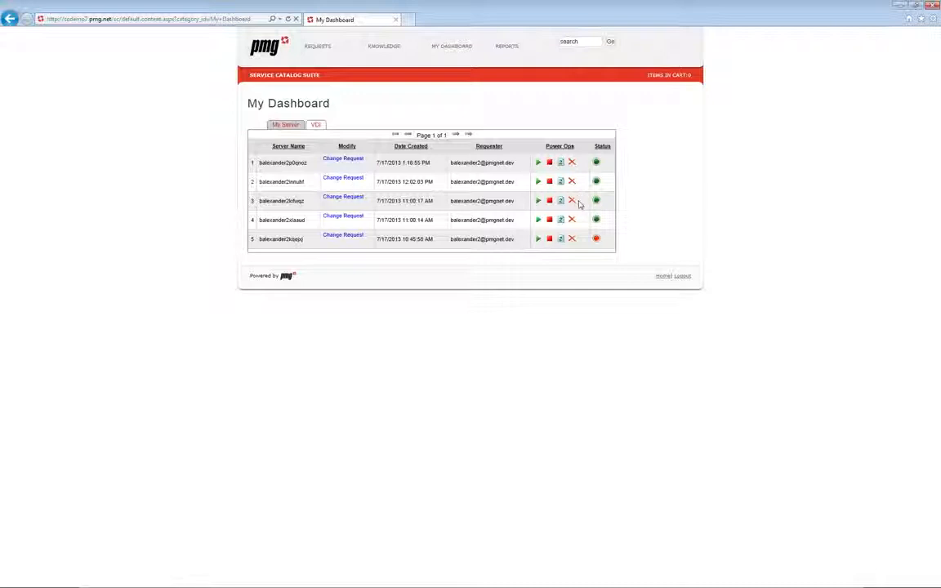
click(572, 201)
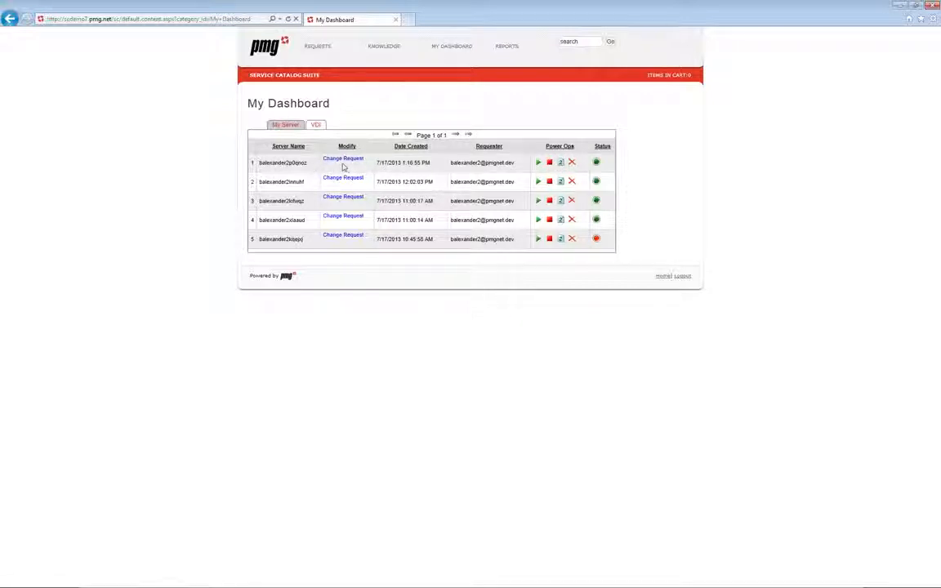
mouse_move(343, 159)
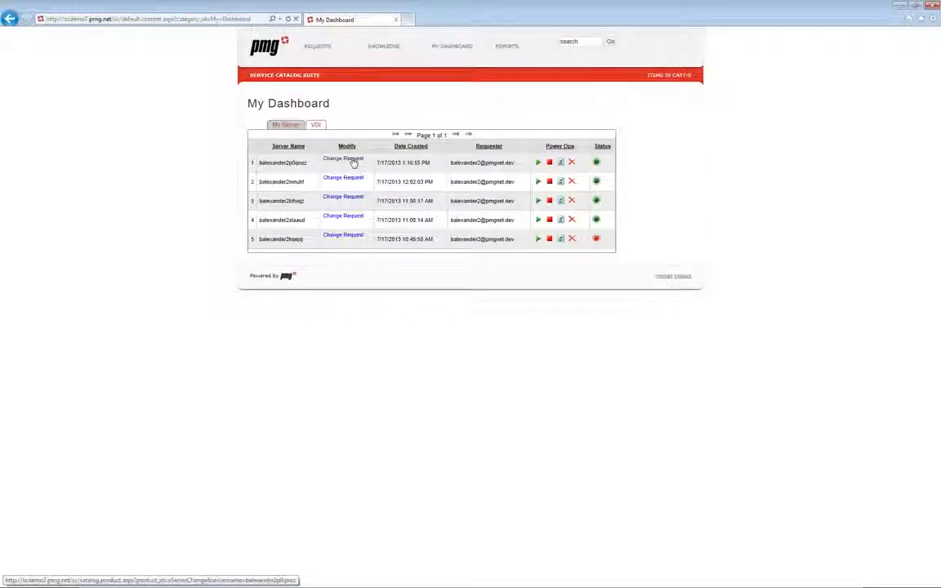
Step: Change the first server's memory through a Change Request, submit it, and view request 719's details
click(343, 158)
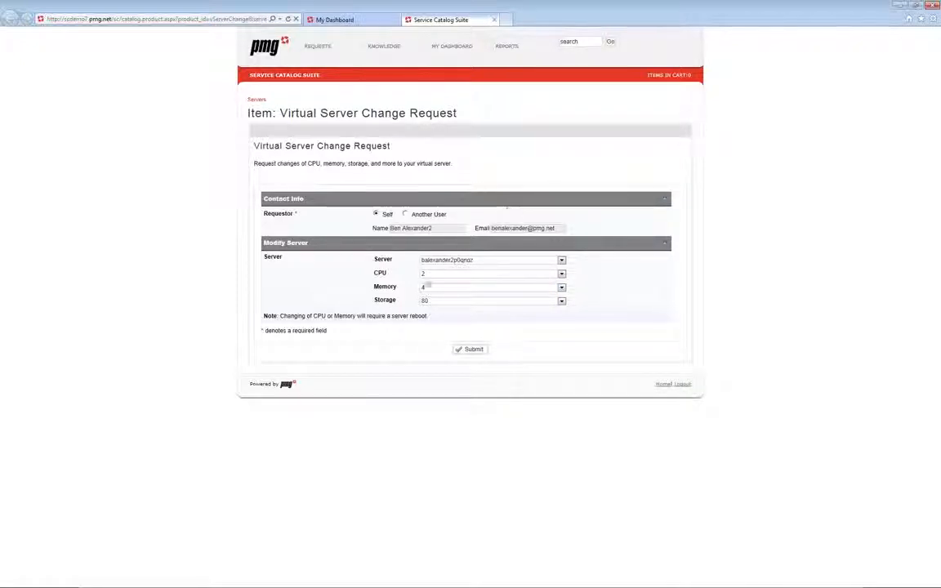
click(562, 288)
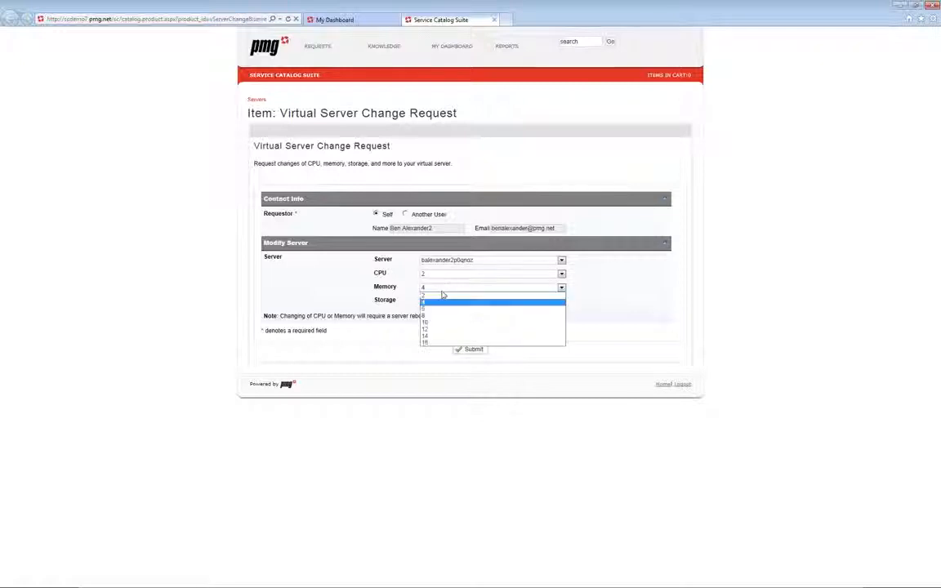
click(424, 301)
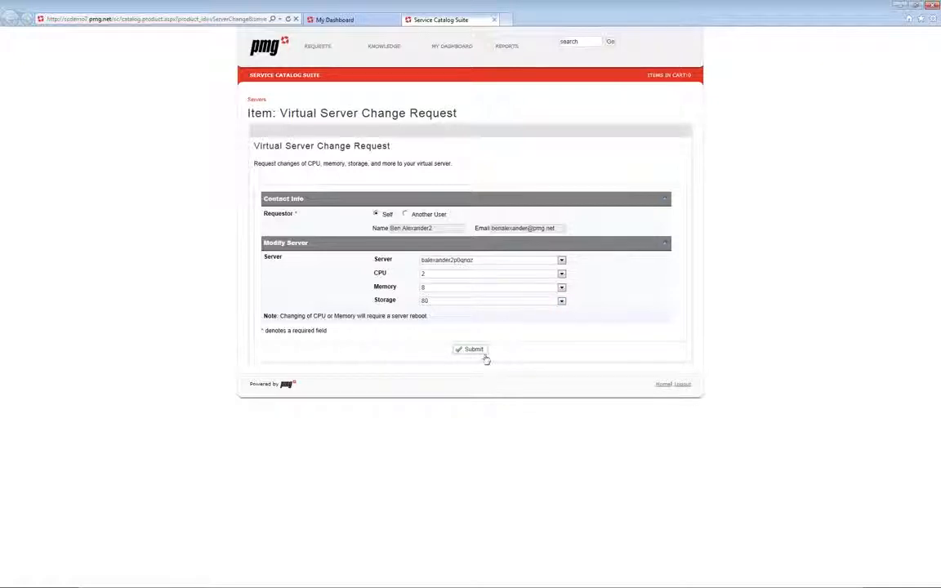
click(472, 350)
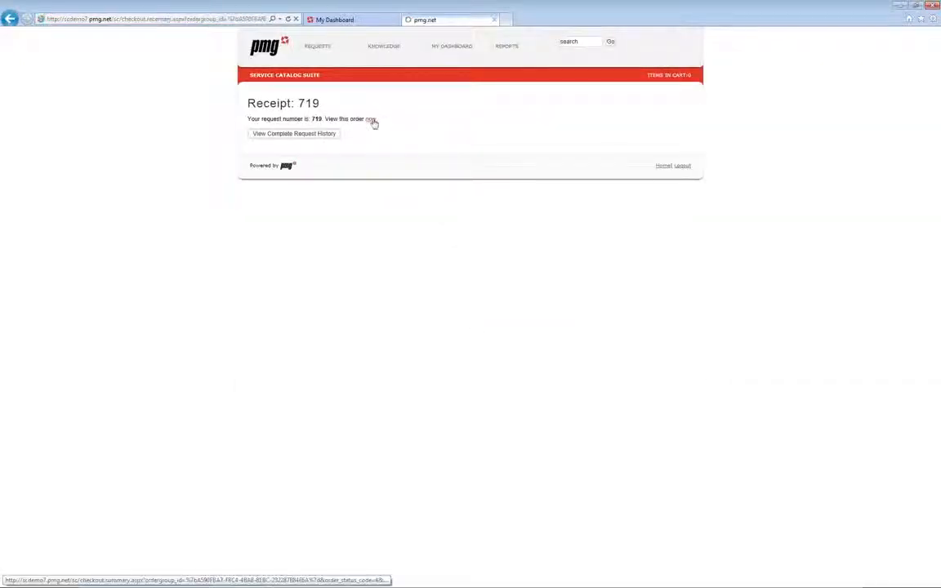
click(369, 117)
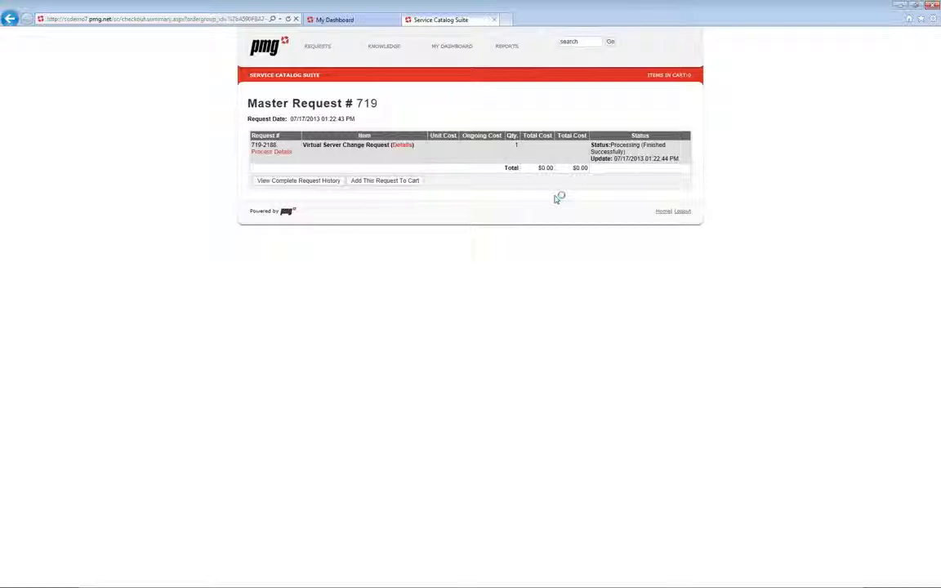